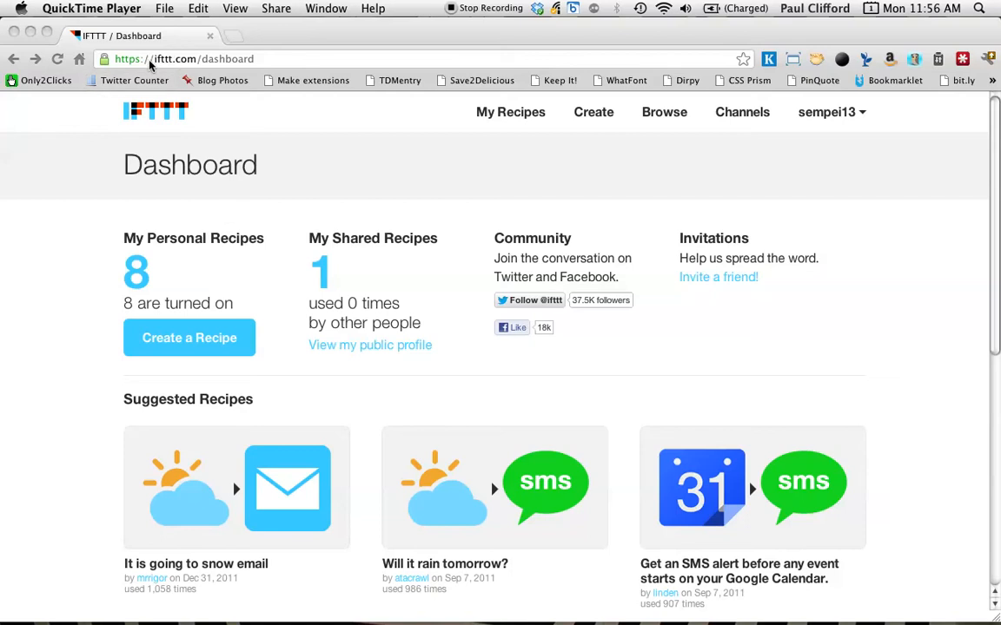
mouse_move(195, 66)
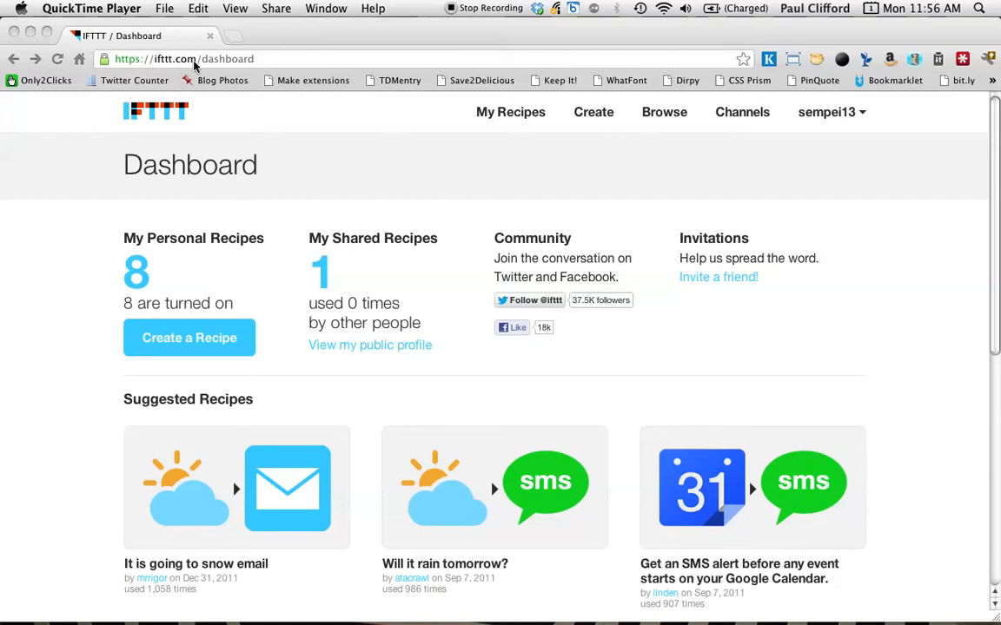
mouse_move(257, 178)
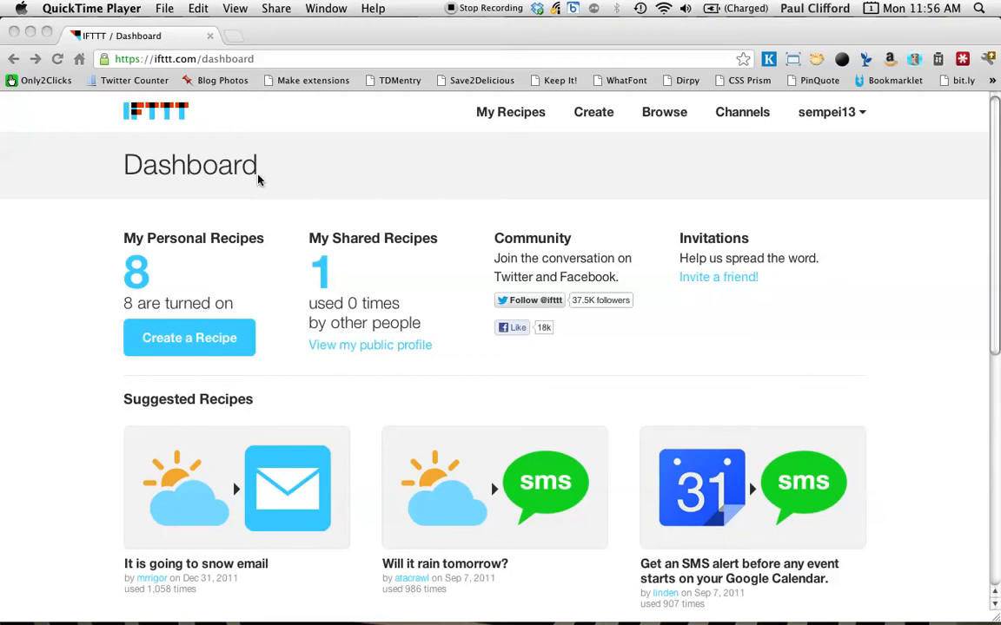
mouse_move(394, 224)
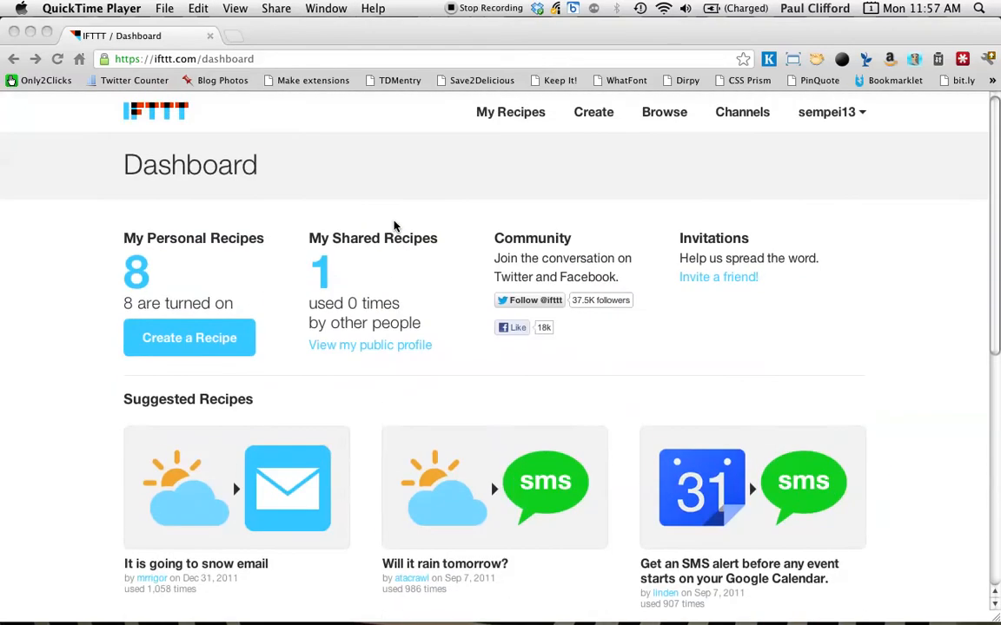
mouse_move(401, 344)
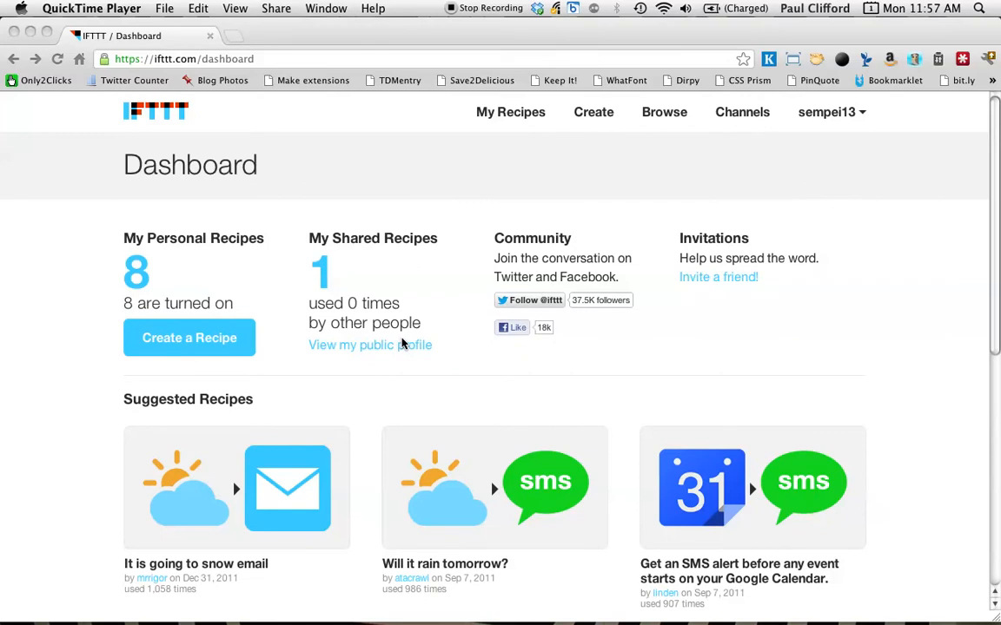
mouse_move(351, 278)
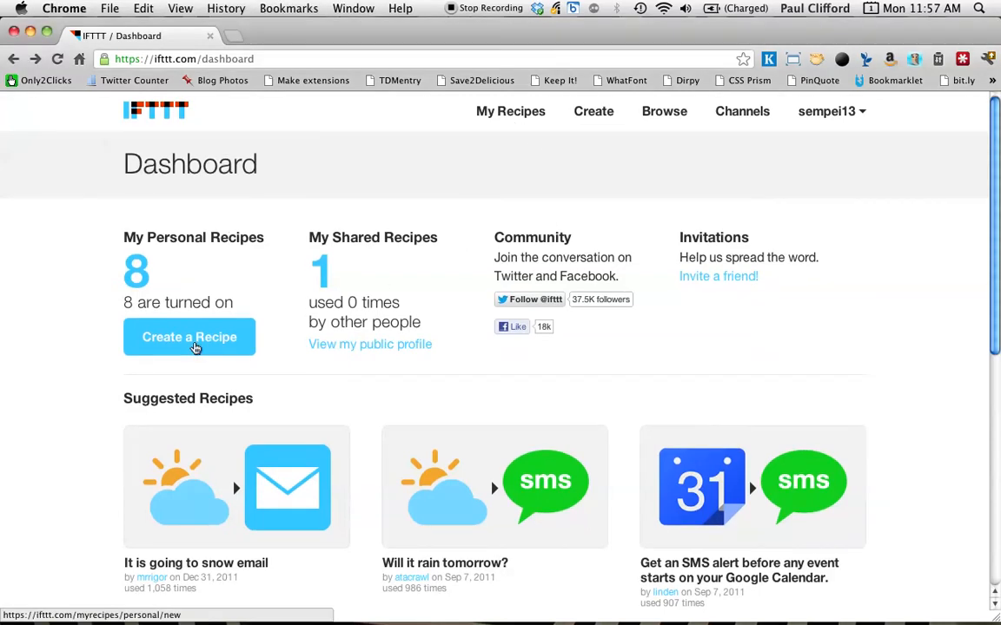
Start a new recipe and browse the trigger channel grid without choosing one yet
left_click(188, 337)
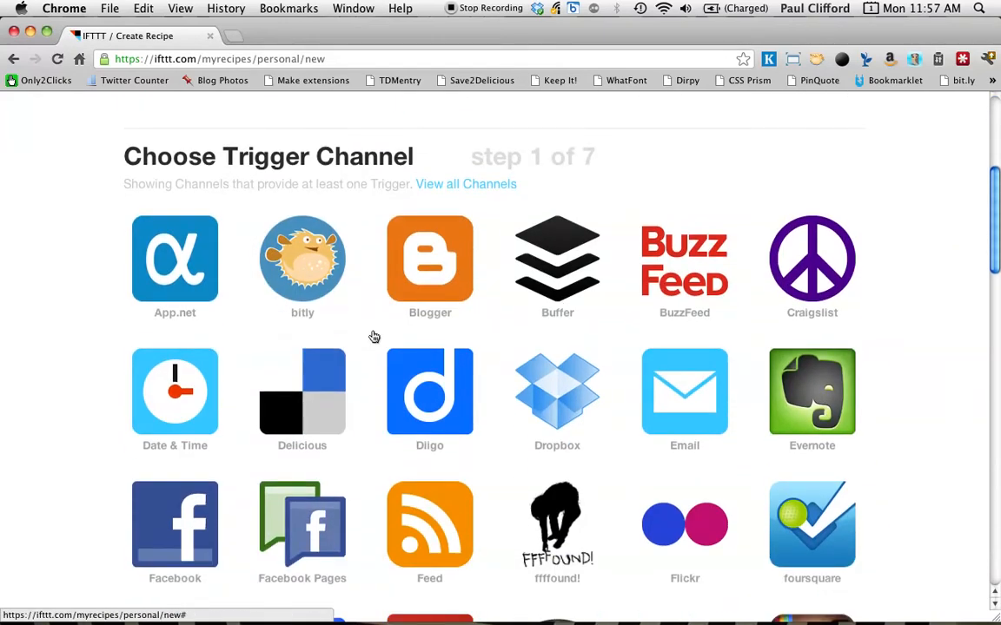
scroll("down", 3)
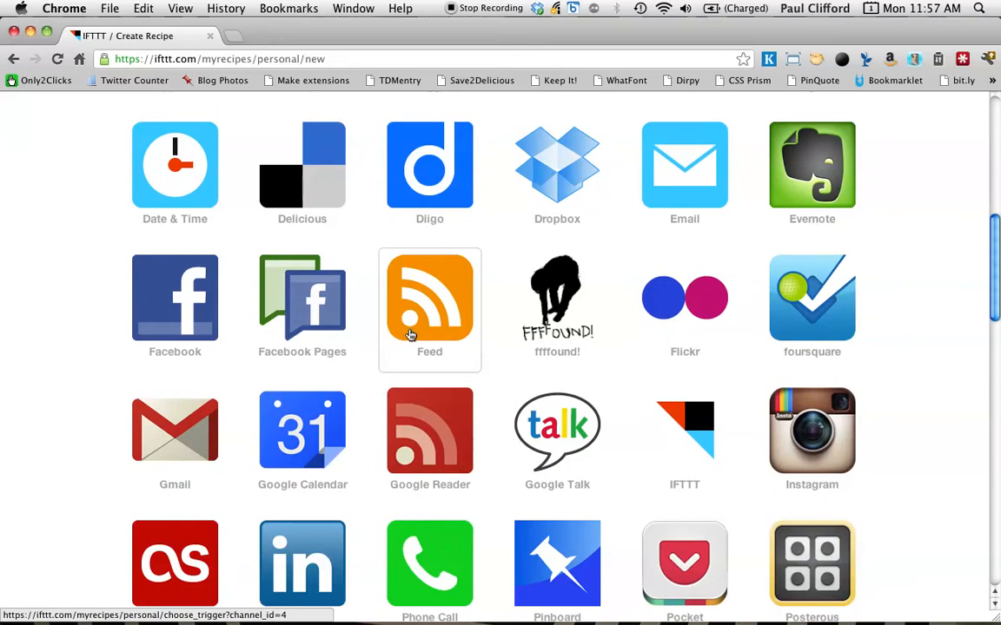
scroll("down", 3)
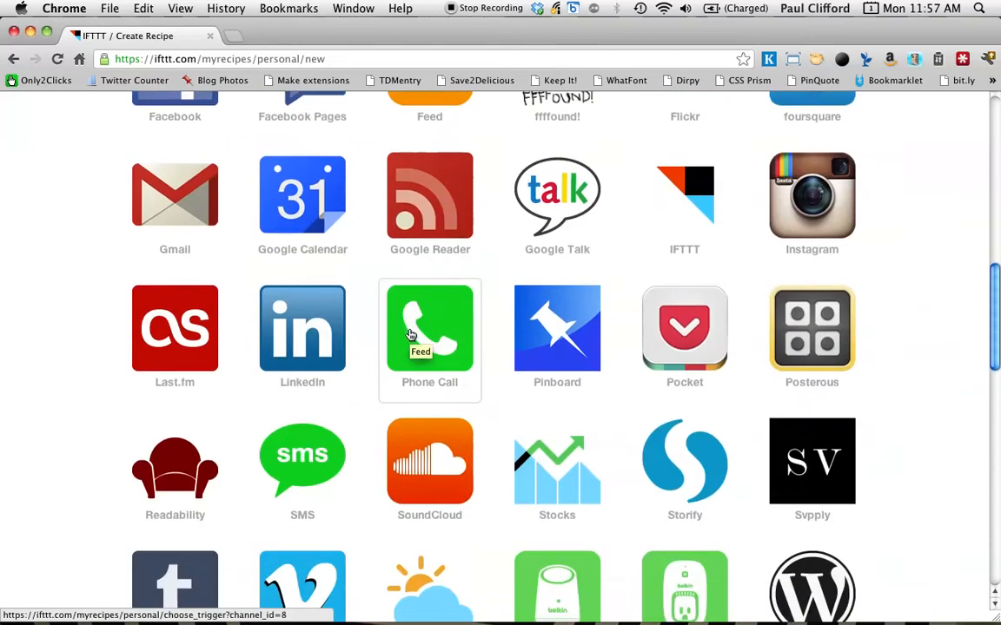
scroll("down", 3)
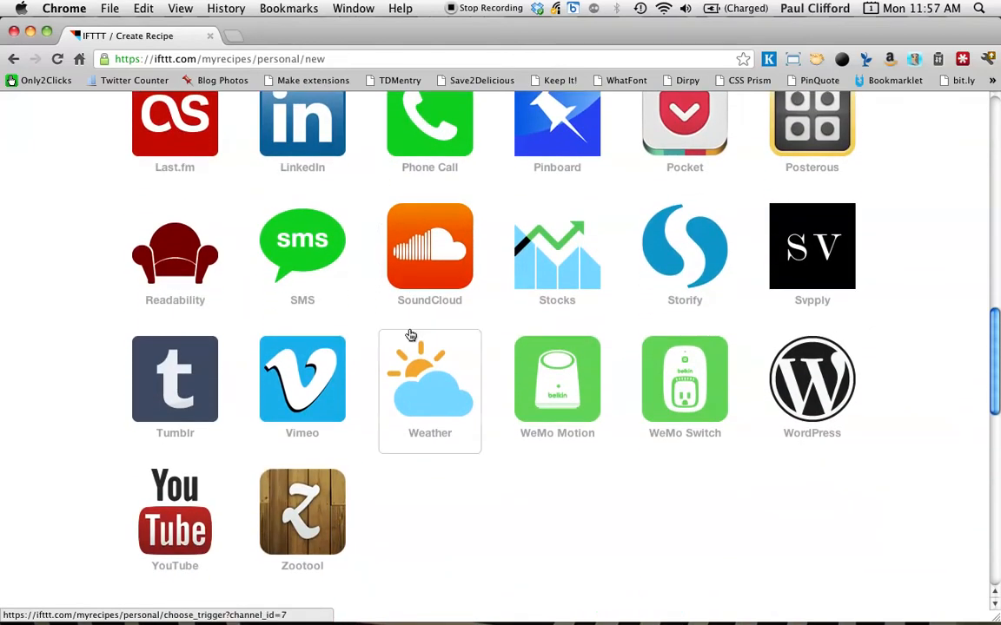
scroll("up", 3)
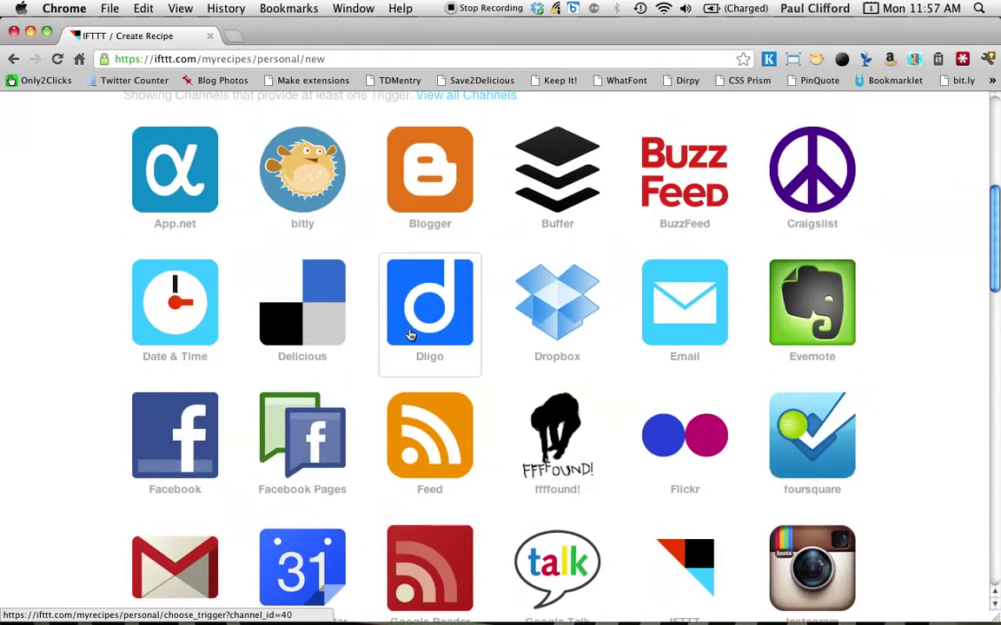
scroll("up", 3)
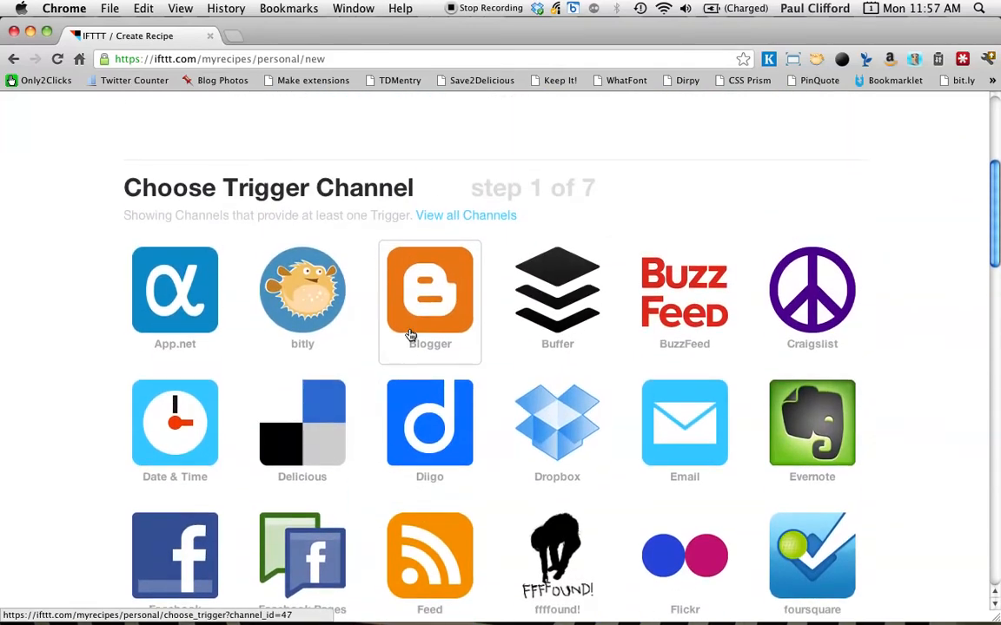
scroll("down", 3)
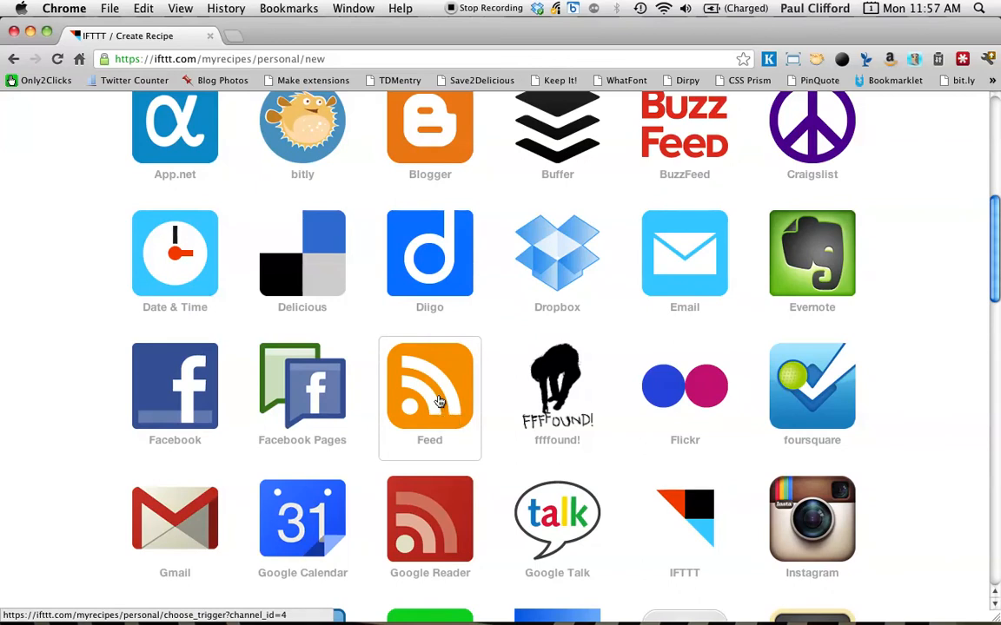
Choose Feed as the recipe's trigger channel
left_click(429, 385)
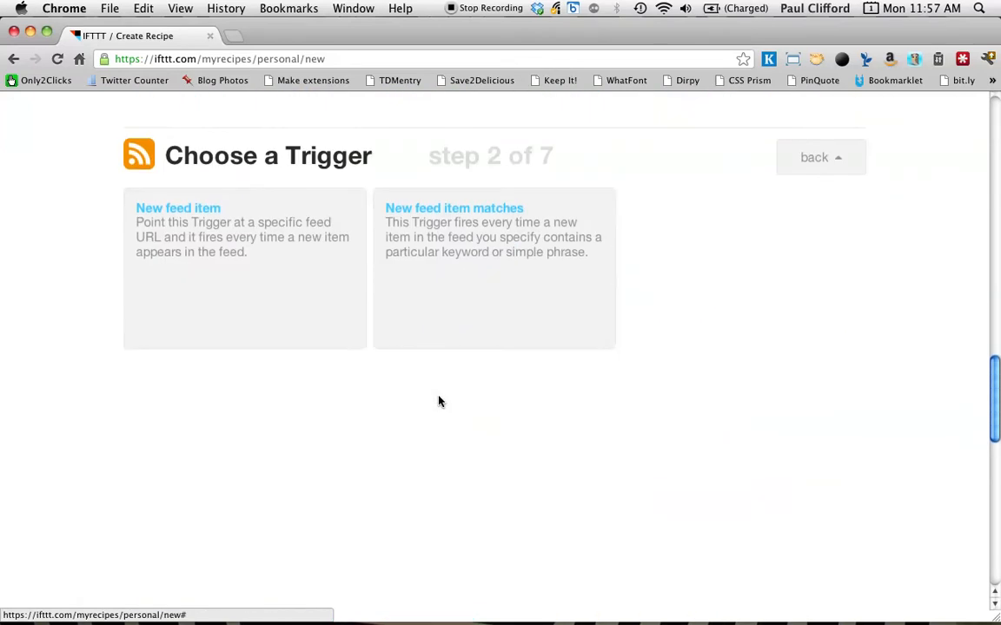
mouse_move(163, 230)
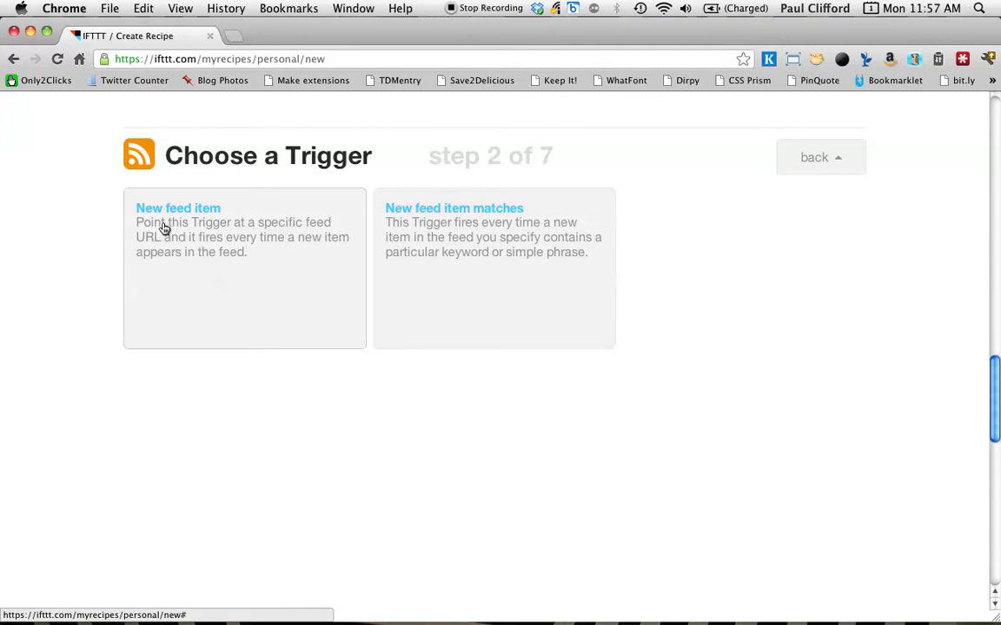
mouse_move(469, 212)
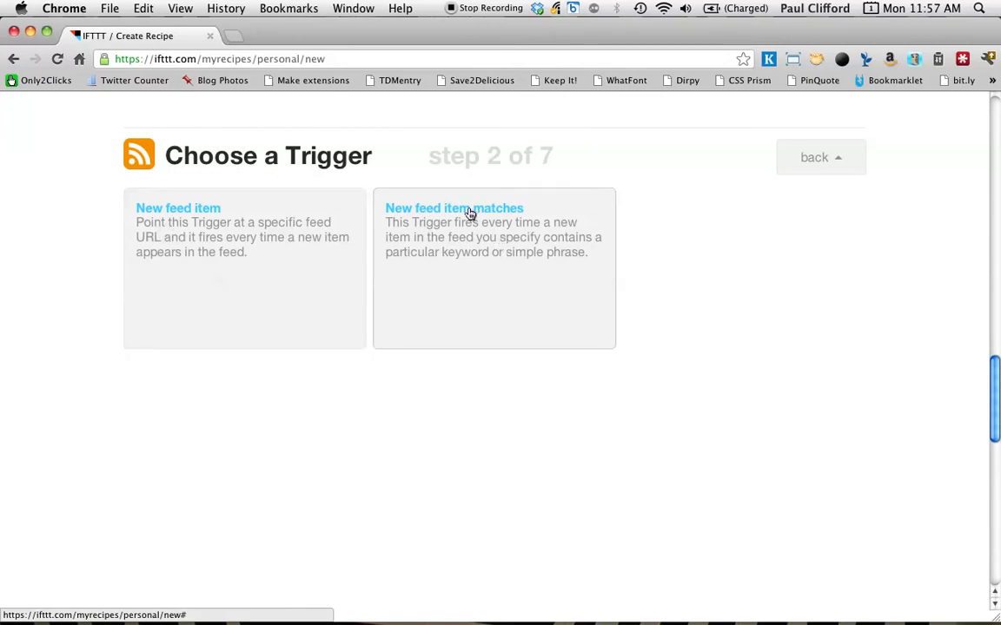
mouse_move(216, 230)
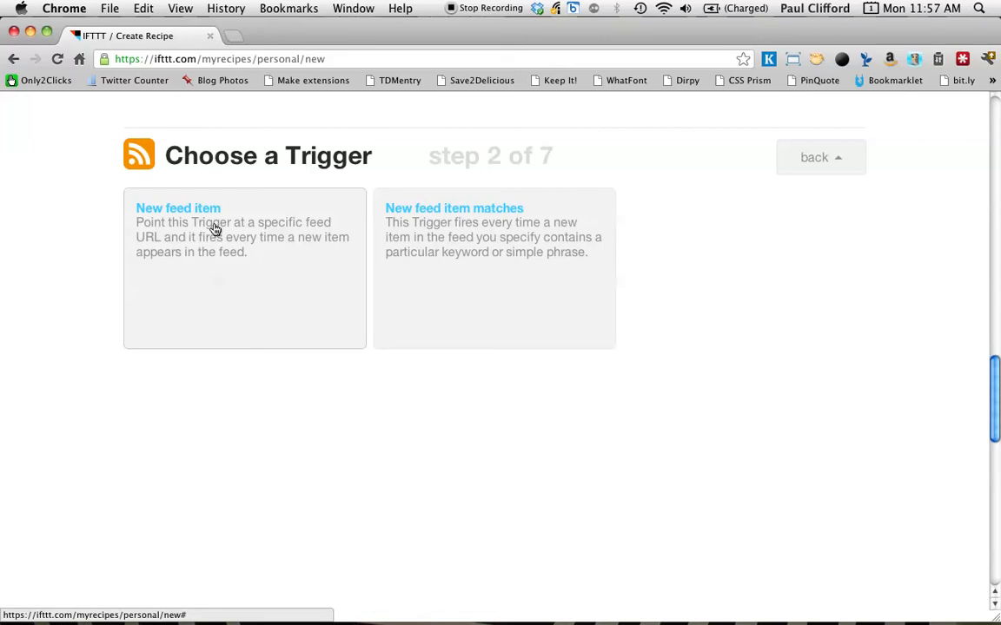
mouse_move(483, 233)
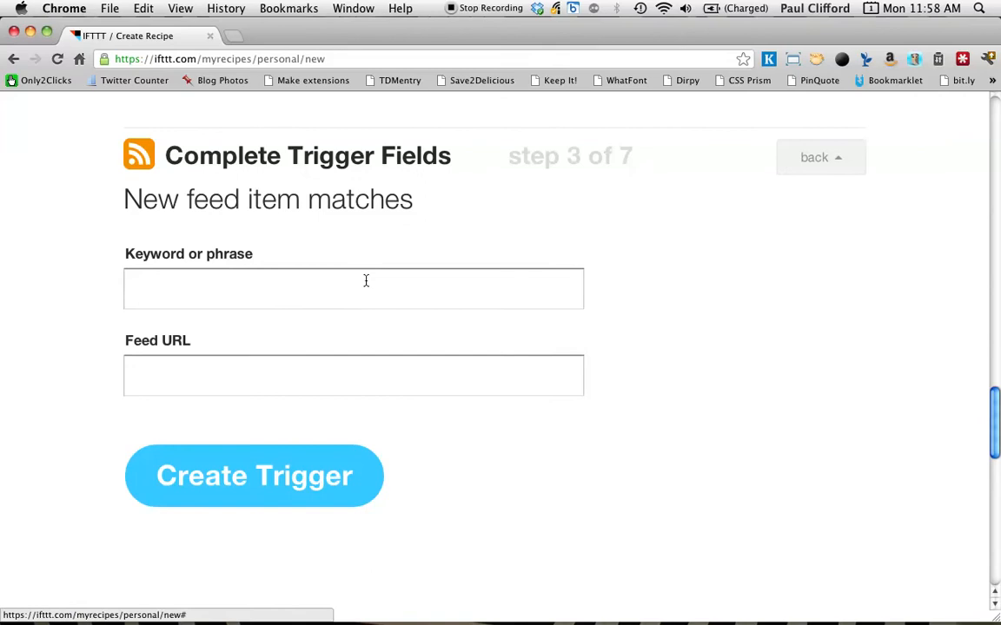
Enter keyword '#linki' and the Twitter user_timeline RSS feed URL as the trigger fields
left_click(355, 288)
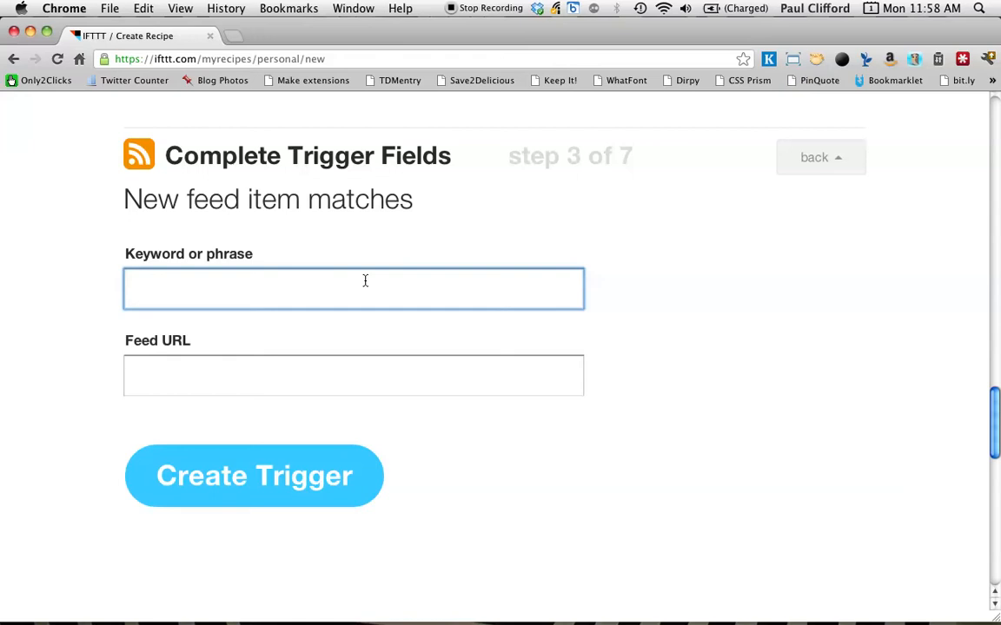
type("#")
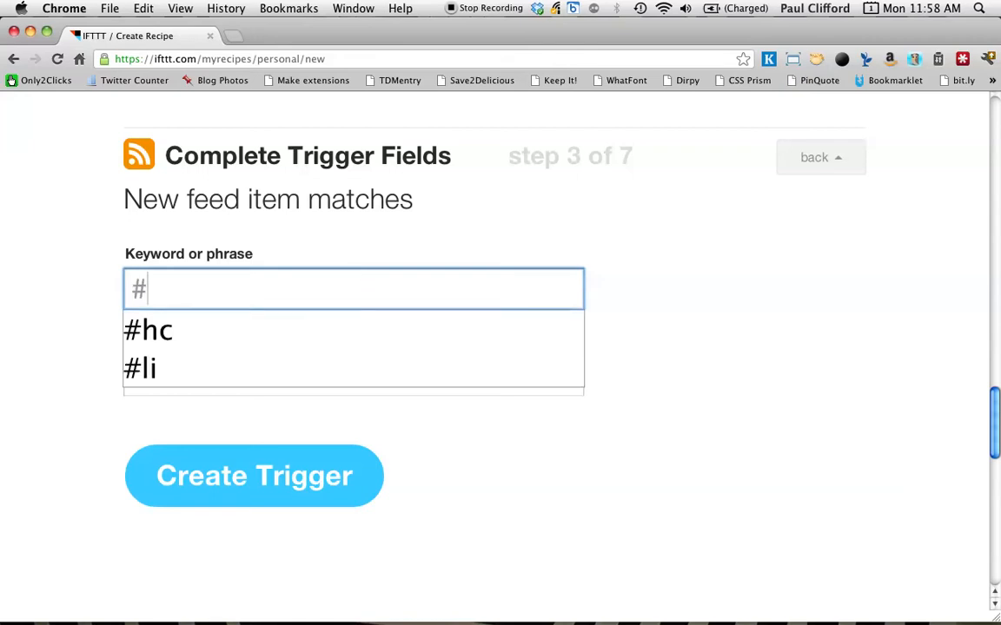
mouse_move(250, 368)
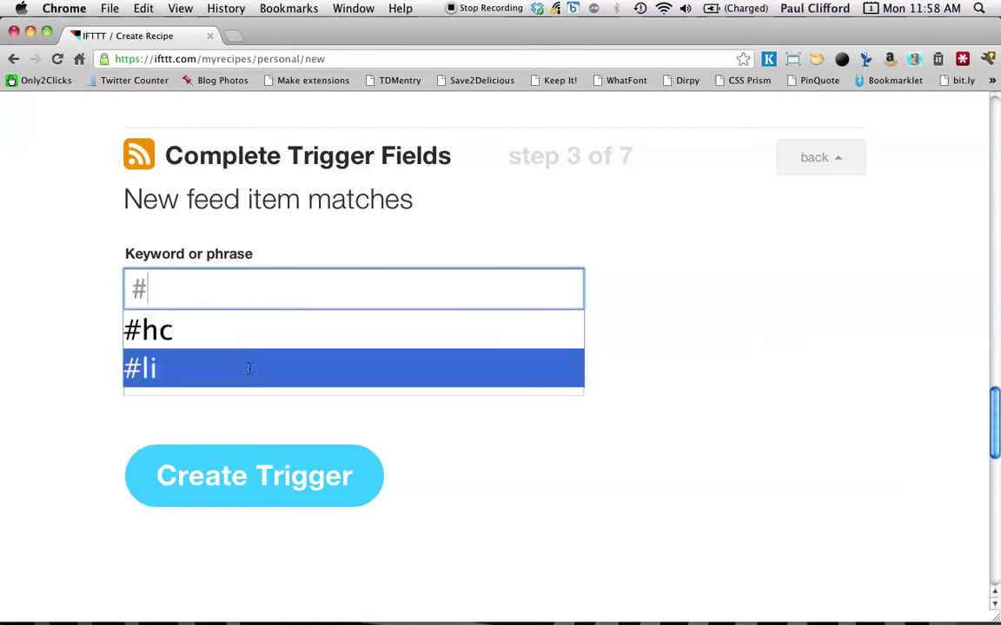
mouse_move(310, 295)
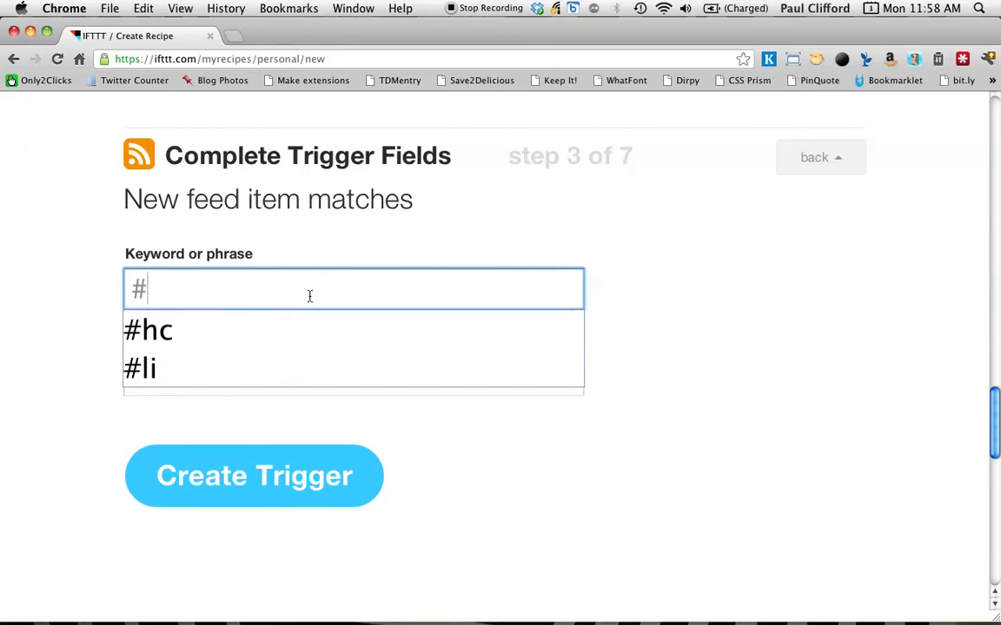
type("lin")
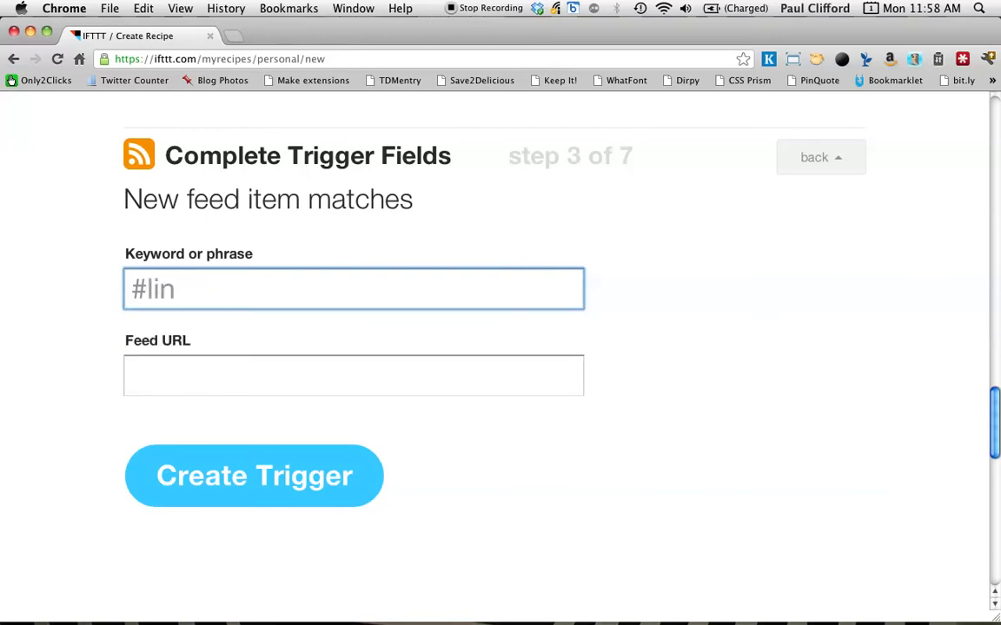
type("ki")
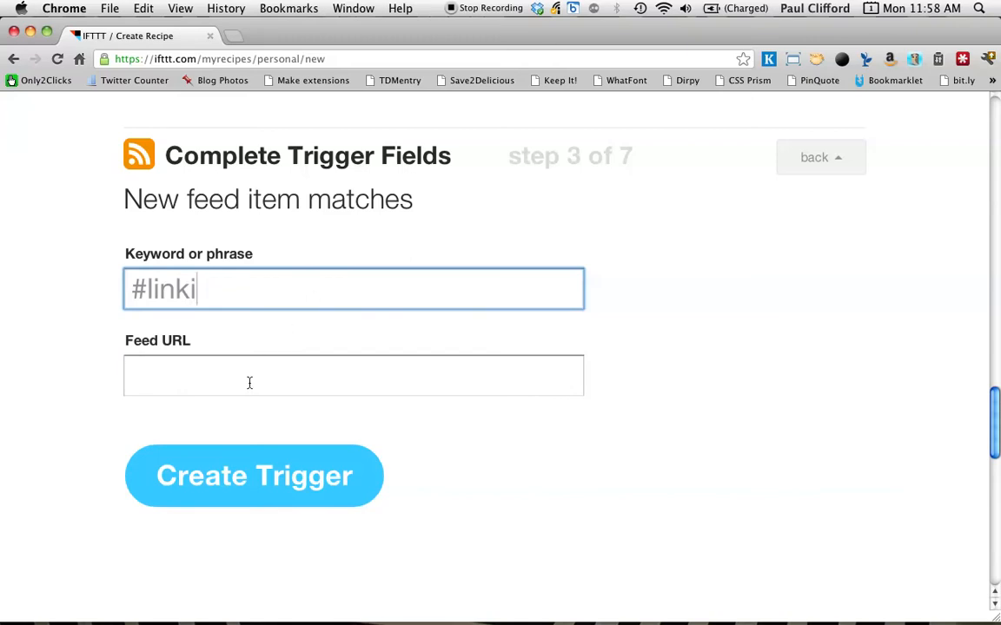
left_click(354, 375)
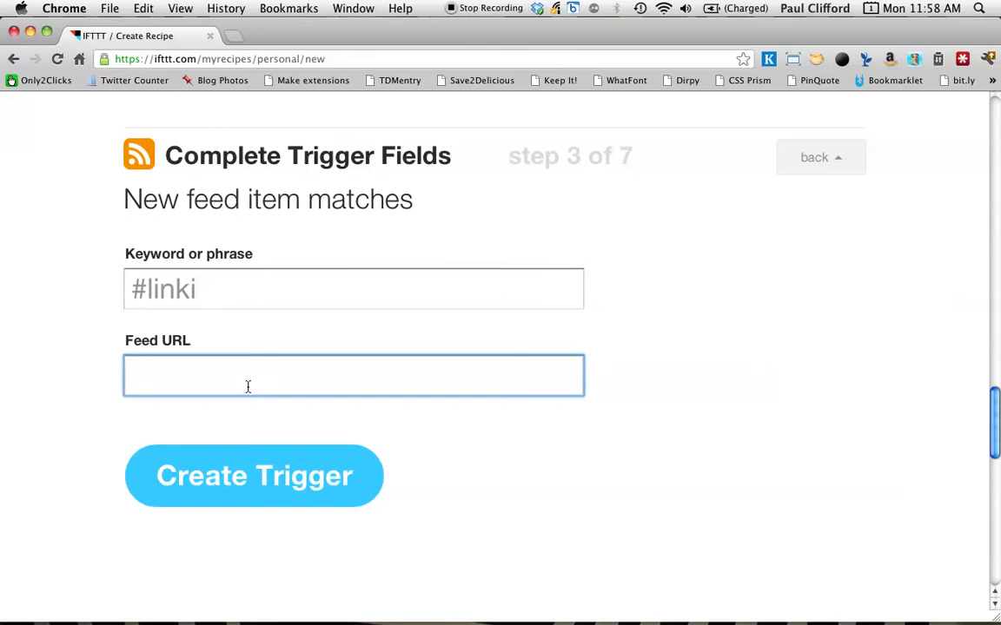
type("line.rss?screen_name=USERNAME")
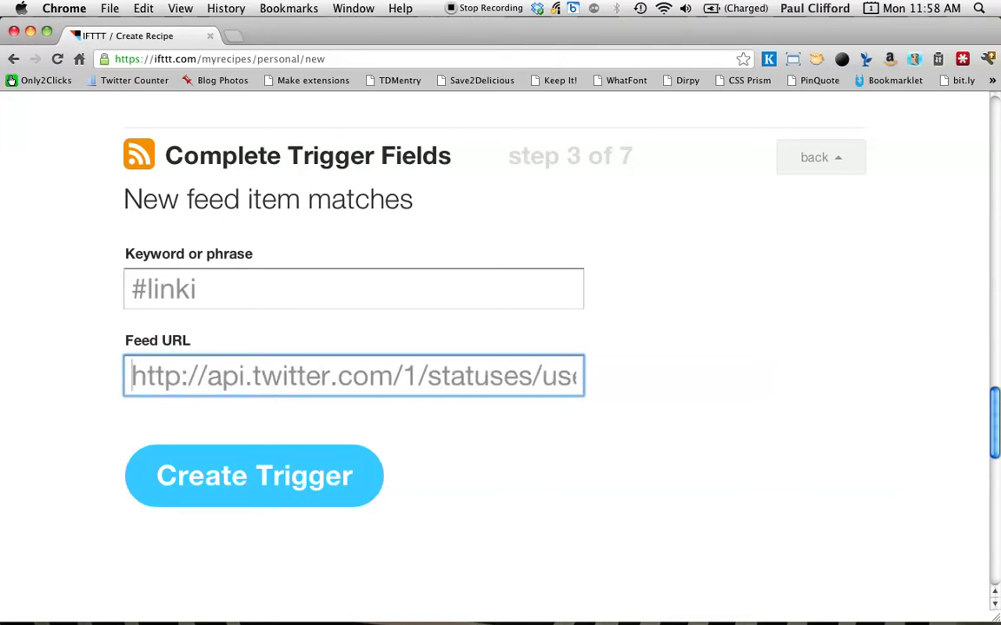
mouse_move(160, 391)
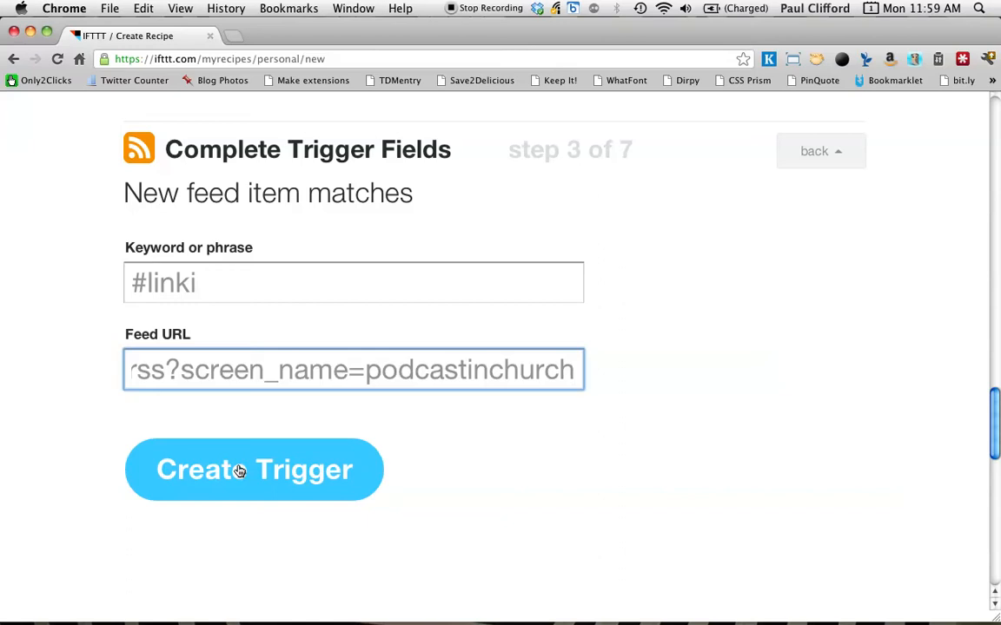
mouse_move(219, 426)
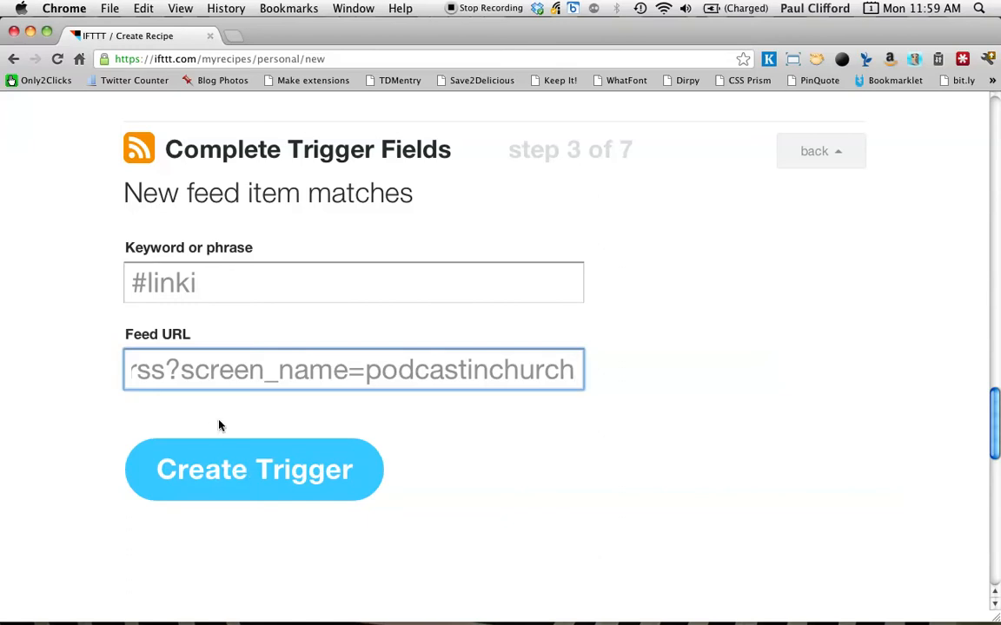
mouse_move(144, 299)
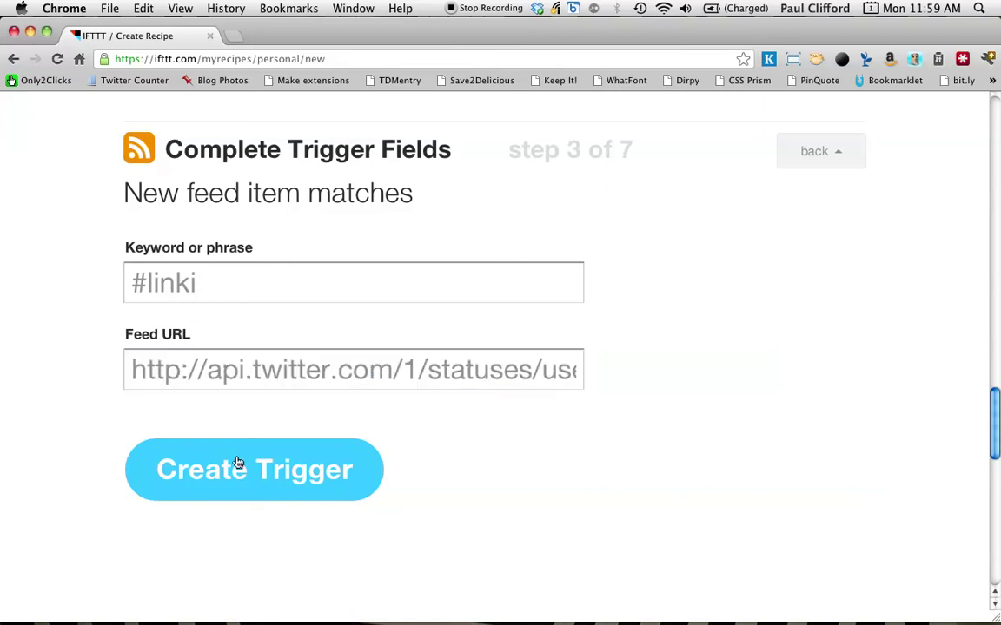
Create the feed trigger and choose LinkedIn as the action channel
left_click(254, 469)
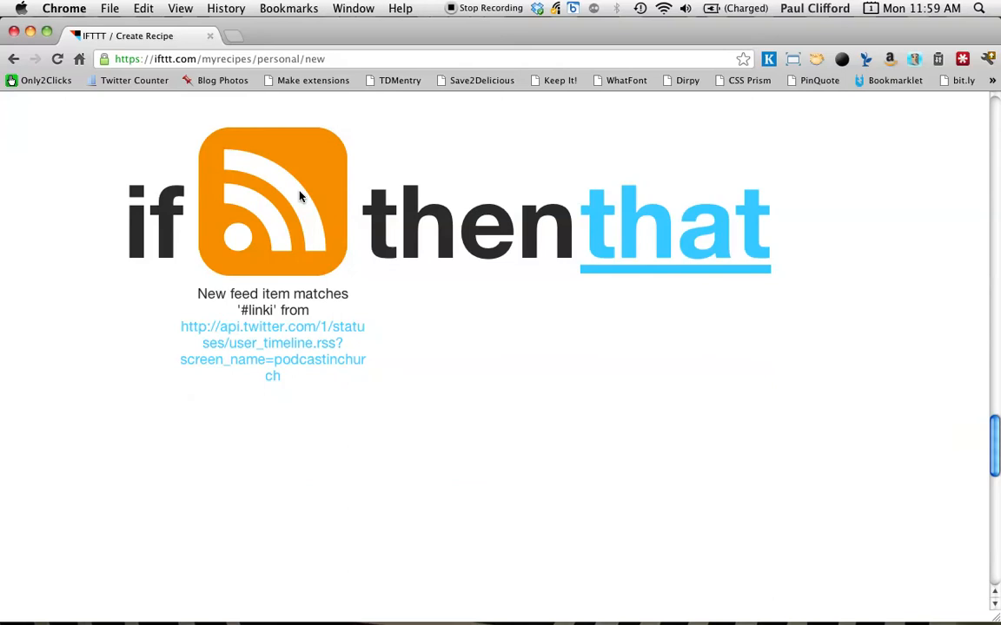
mouse_move(231, 363)
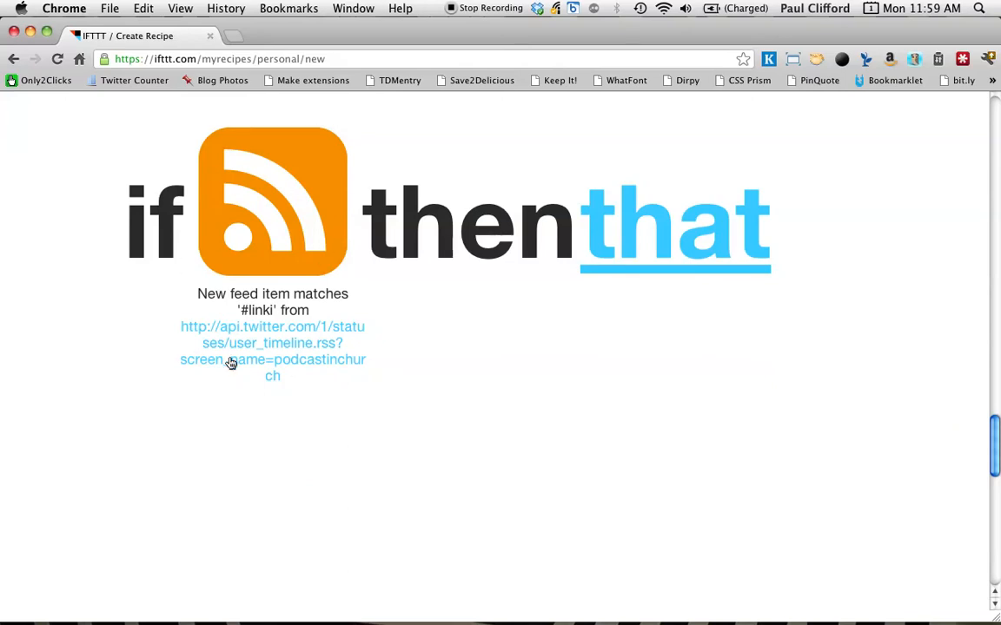
mouse_move(424, 257)
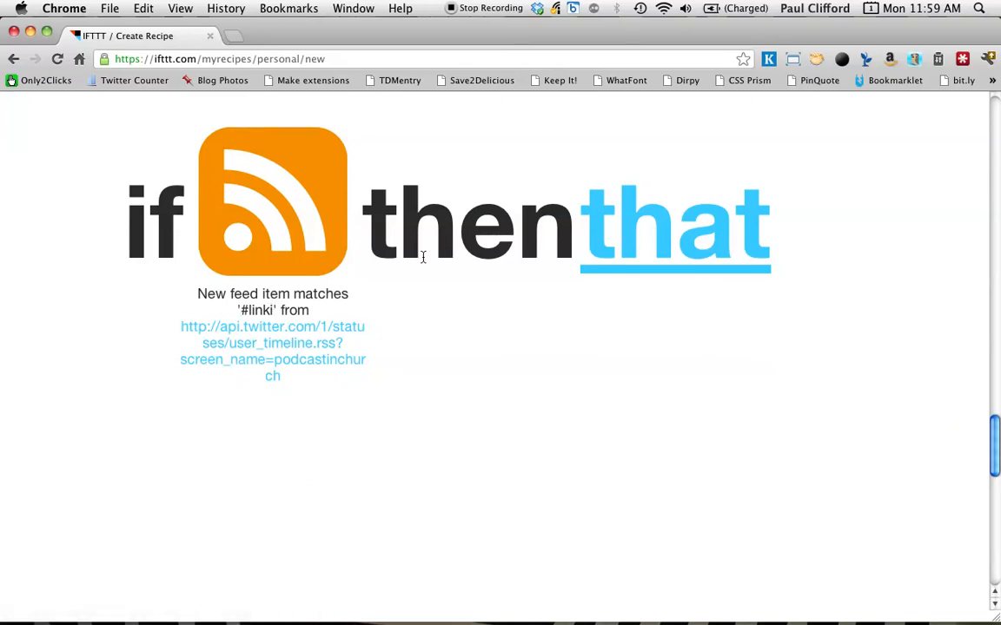
left_click(674, 230)
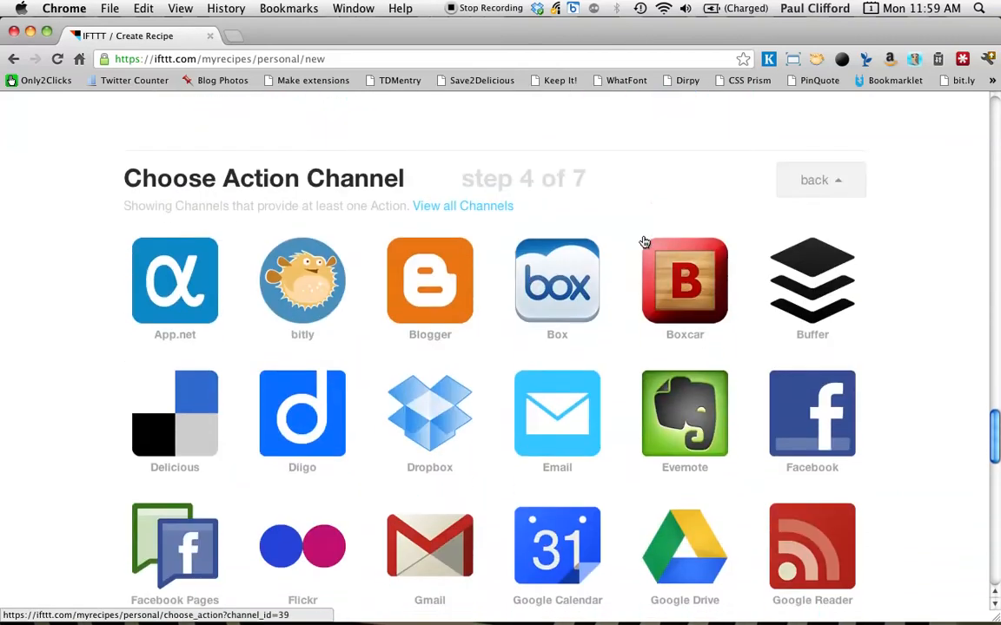
scroll("down", 3)
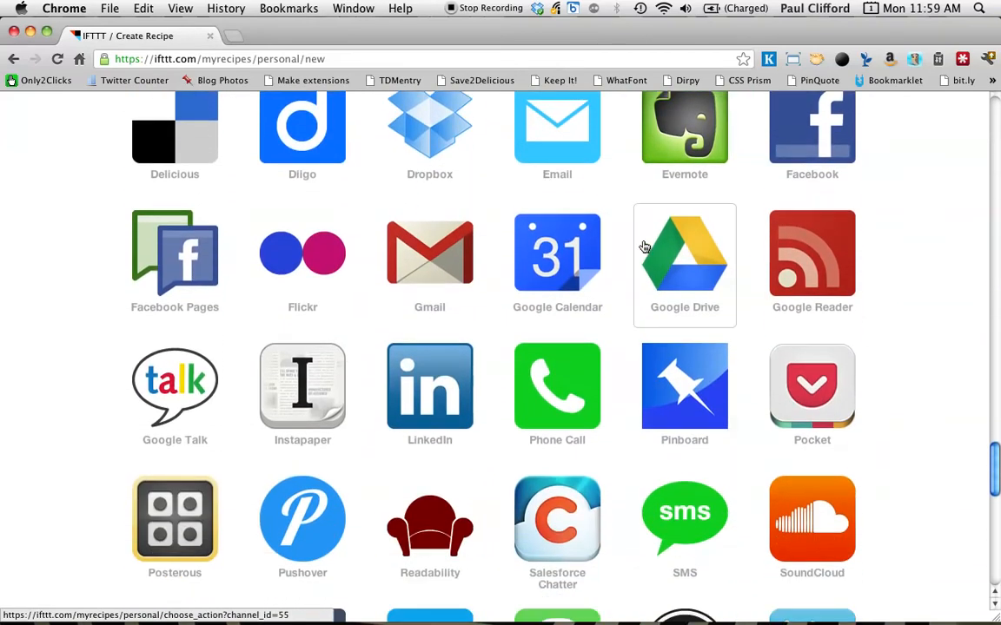
scroll("down", 3)
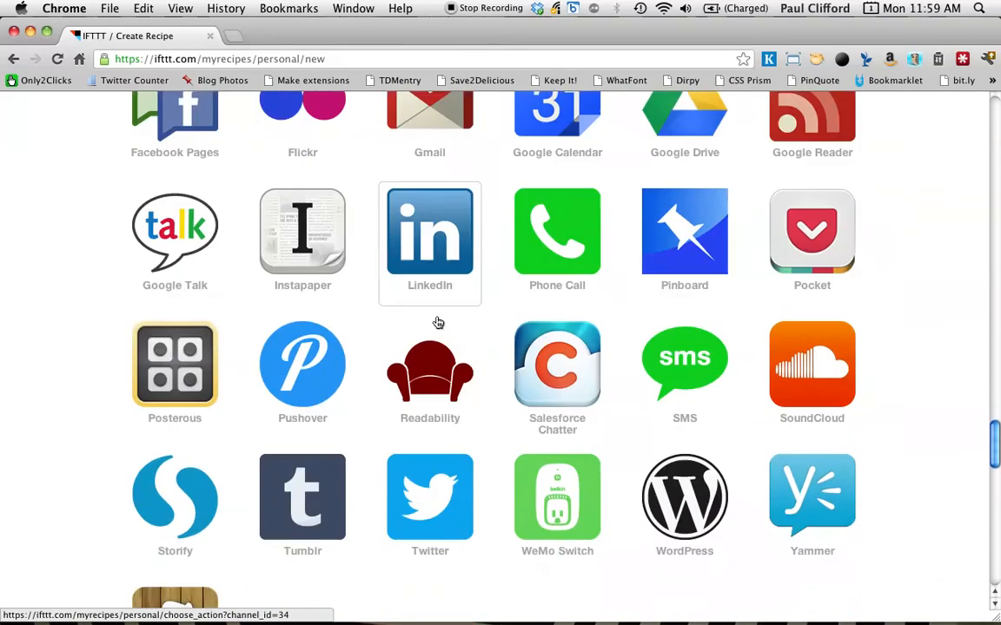
left_click(429, 231)
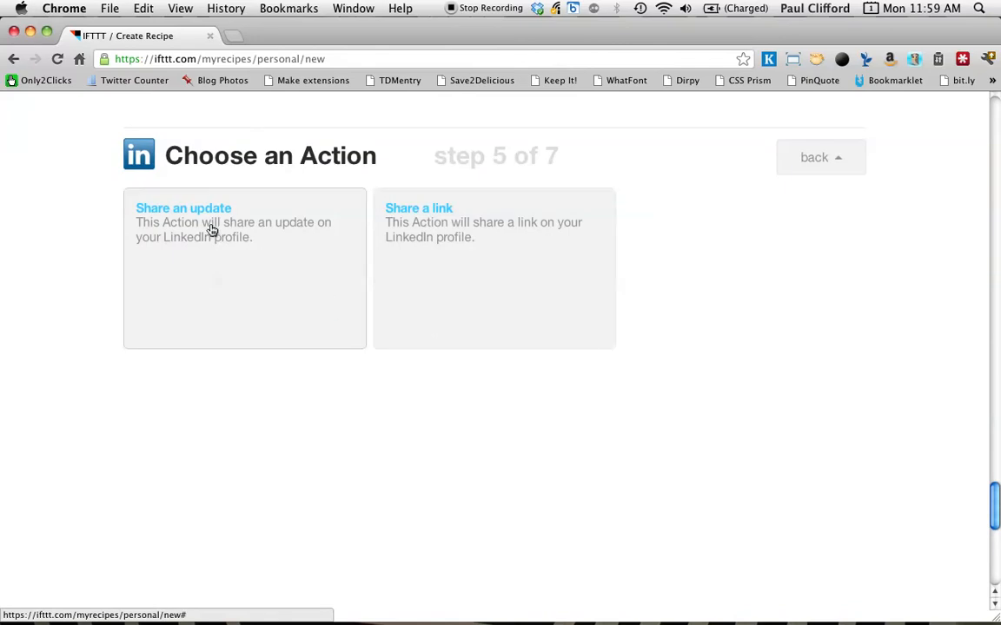
mouse_move(199, 212)
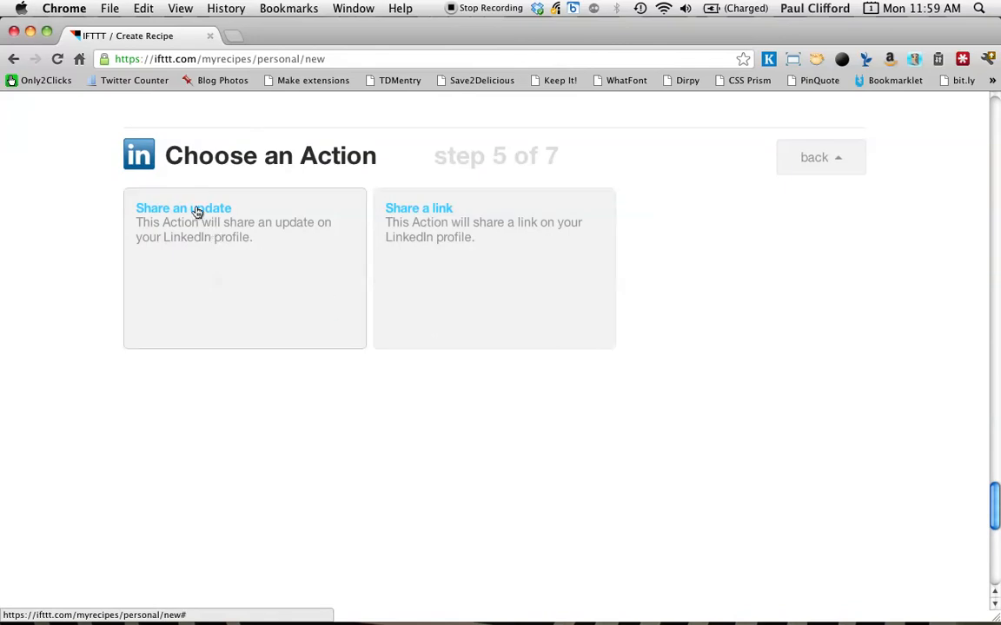
Create a 'Share an update' LinkedIn action with EntryTitle and EntryUrl as status
left_click(185, 208)
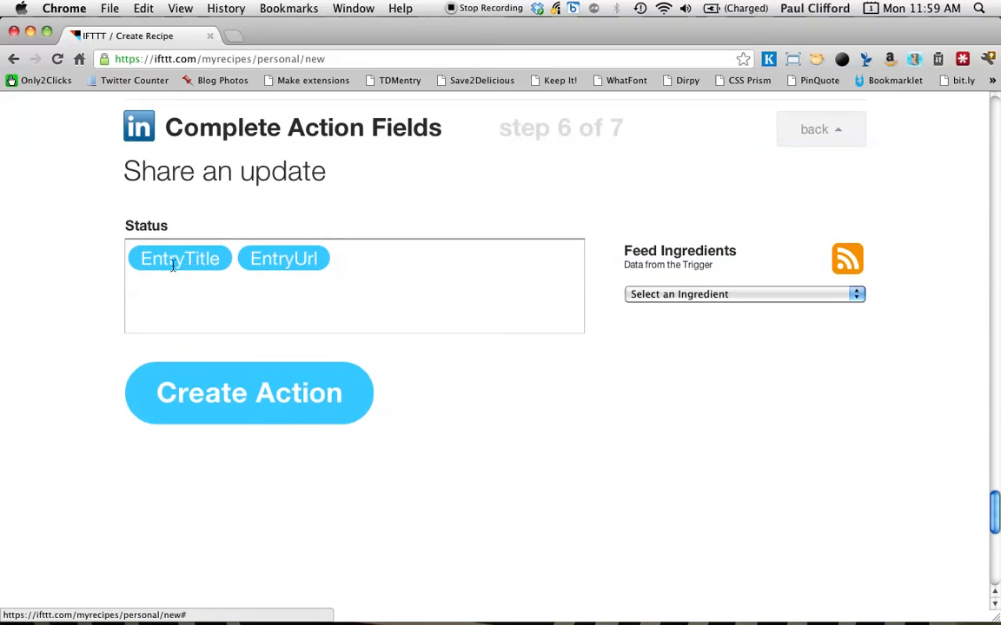
mouse_move(390, 261)
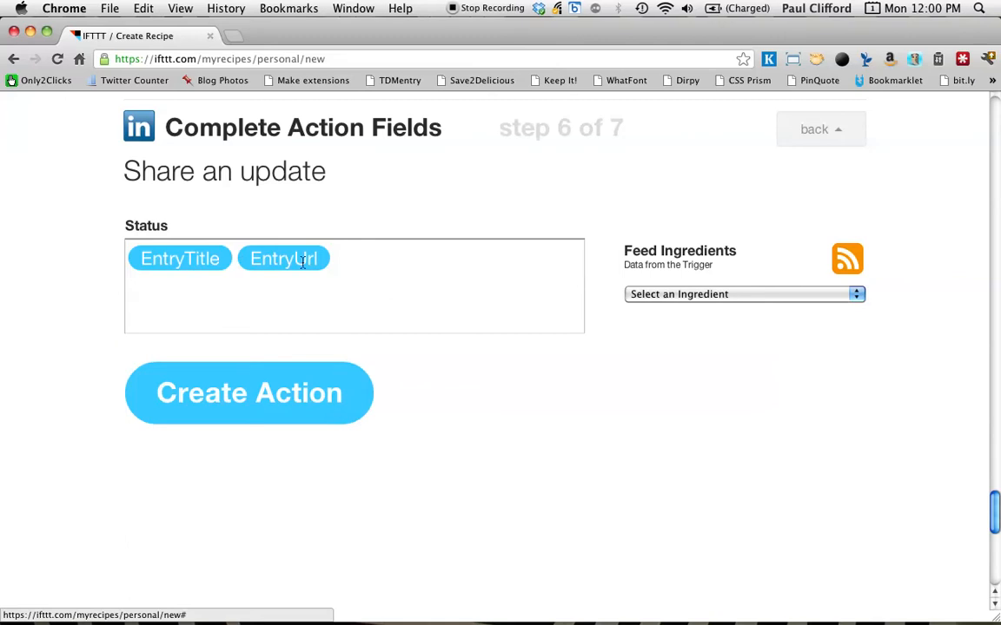
mouse_move(271, 288)
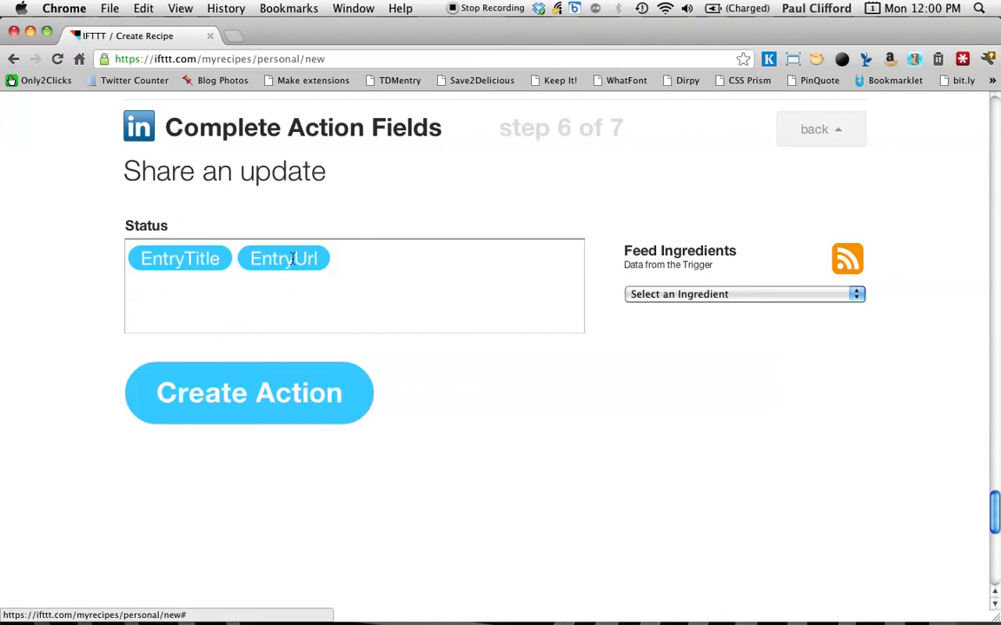
left_click(249, 393)
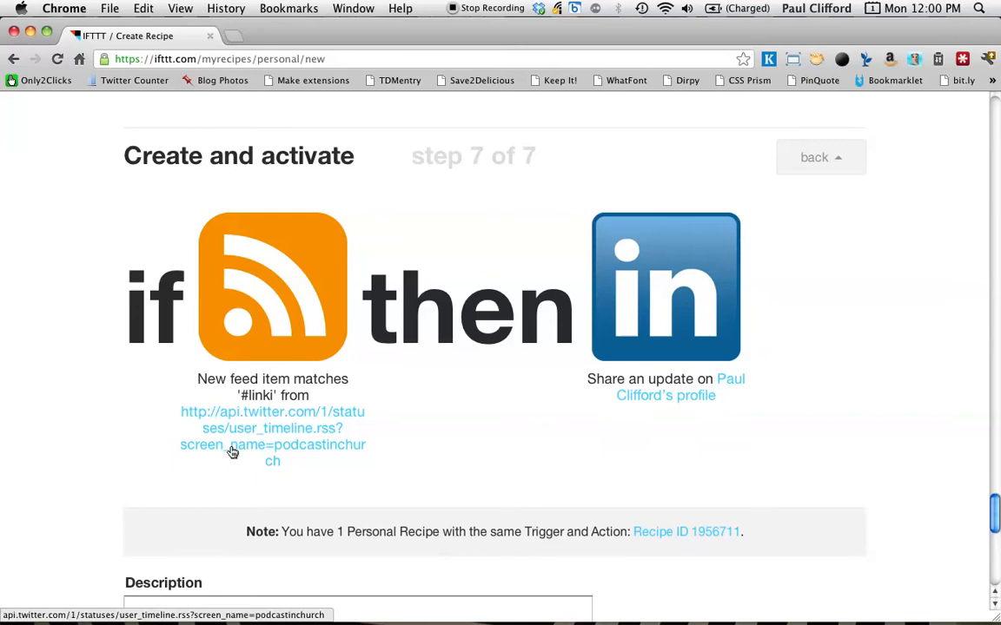
mouse_move(274, 399)
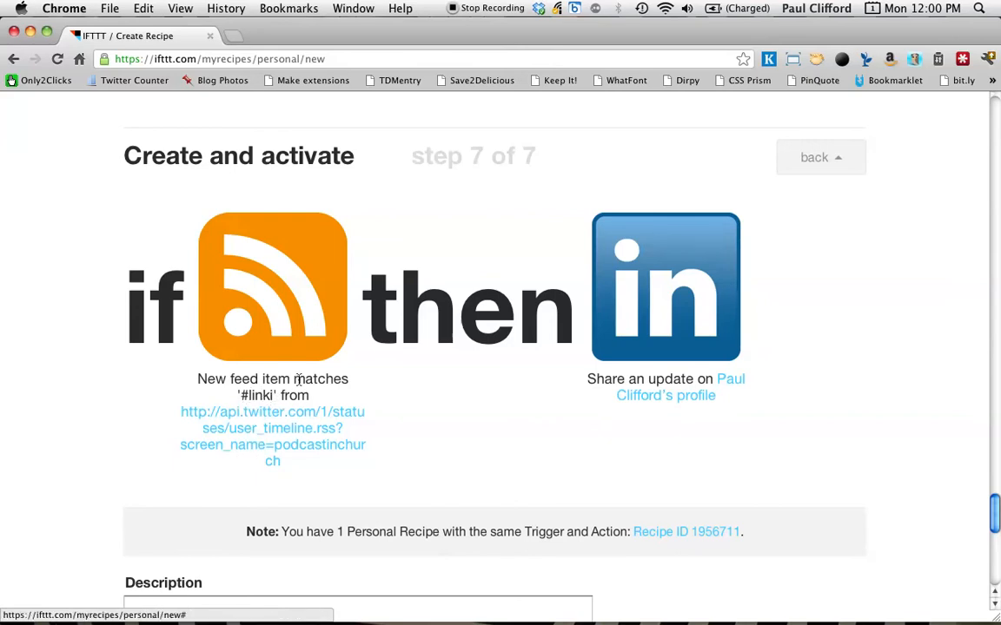
mouse_move(701, 414)
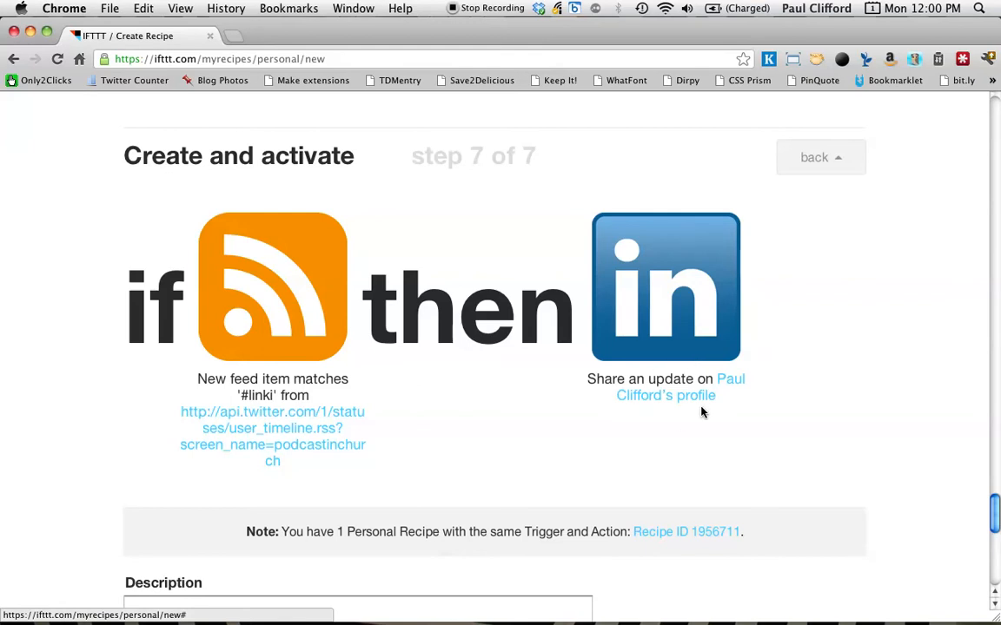
mouse_move(719, 417)
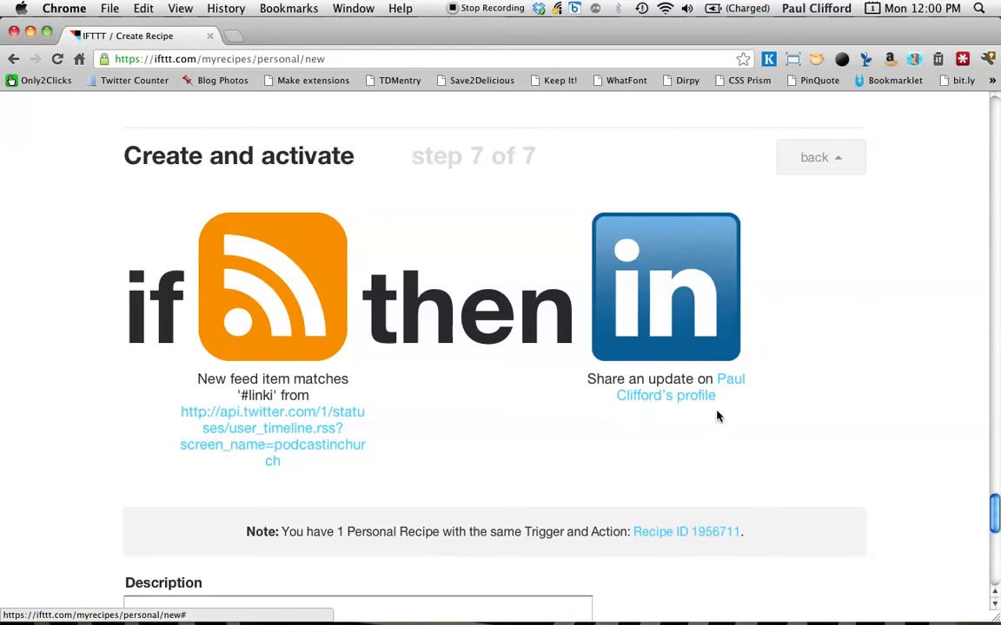
Describe the recipe as "Sticking it to Twitter's LinkedIn restrictions" and create it
scroll("down", 3)
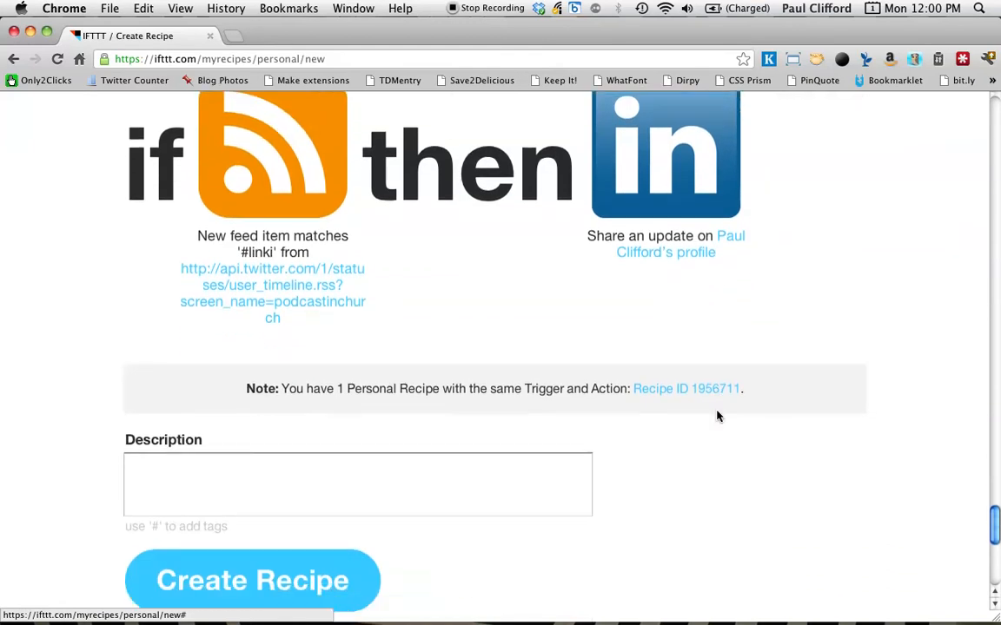
mouse_move(593, 467)
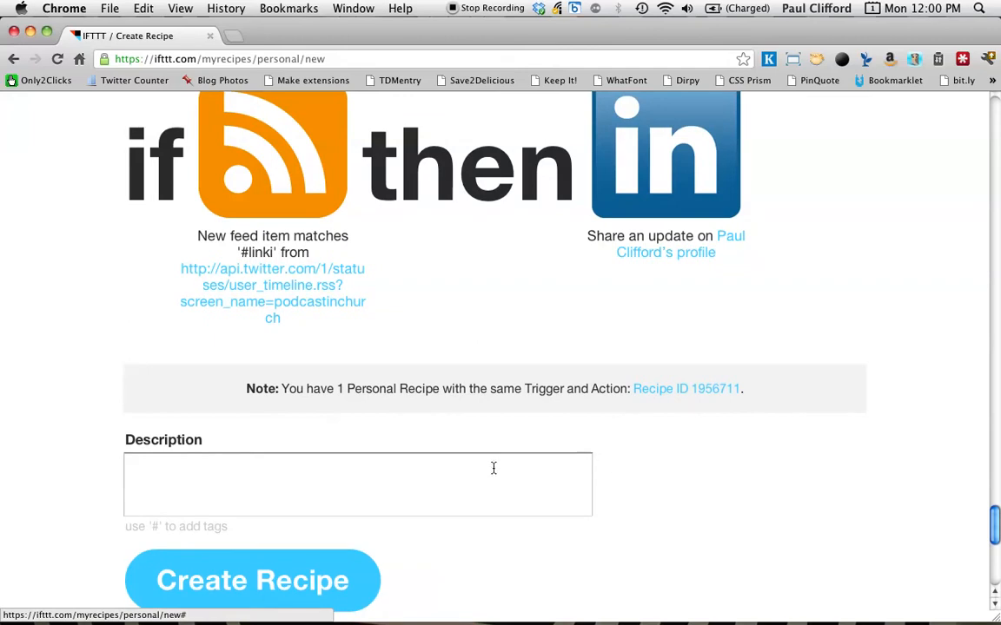
left_click(358, 483)
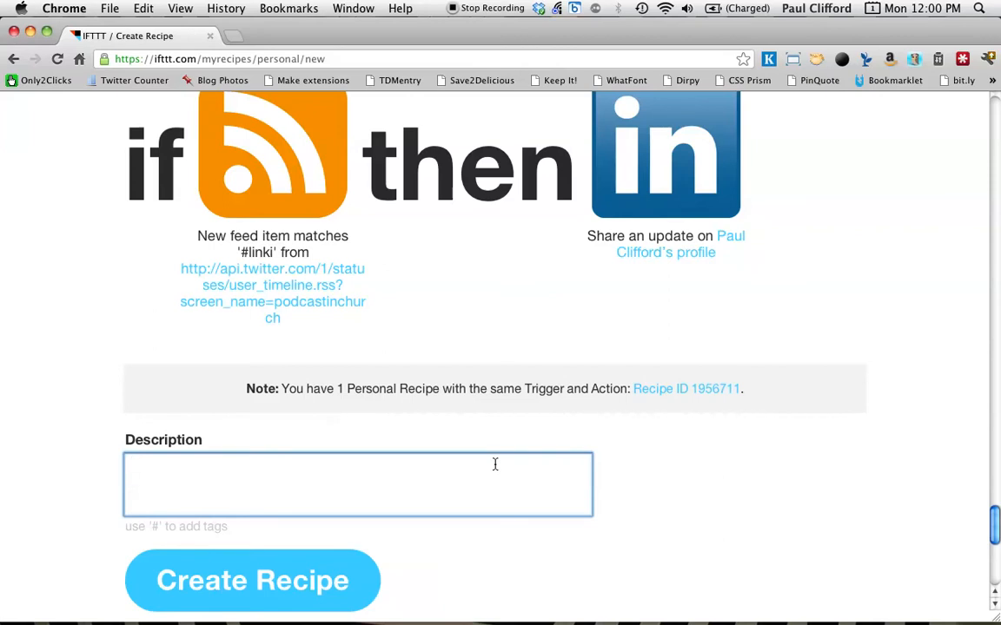
type("S")
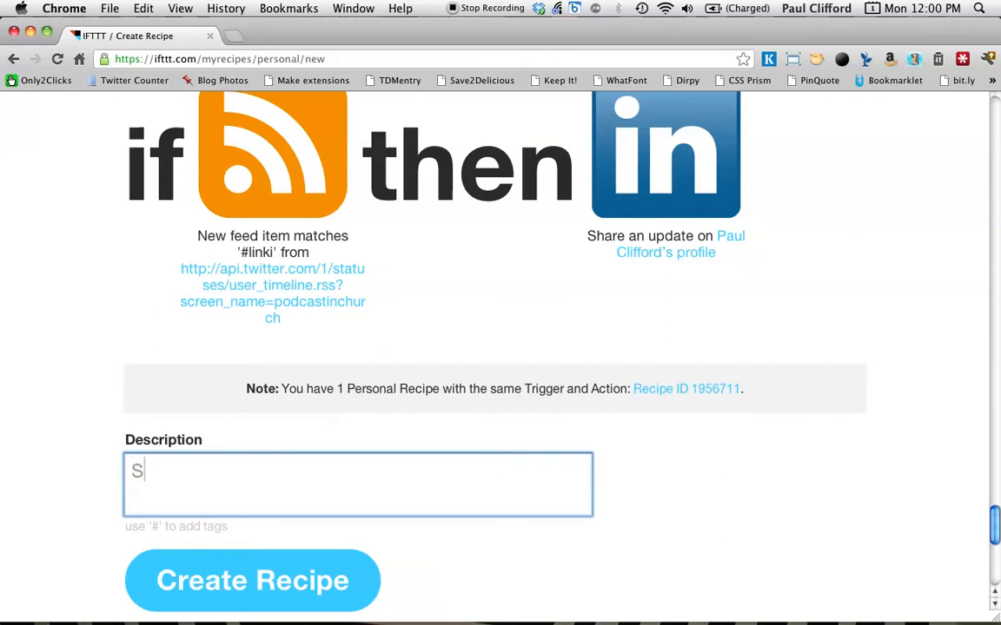
type("ticking it to")
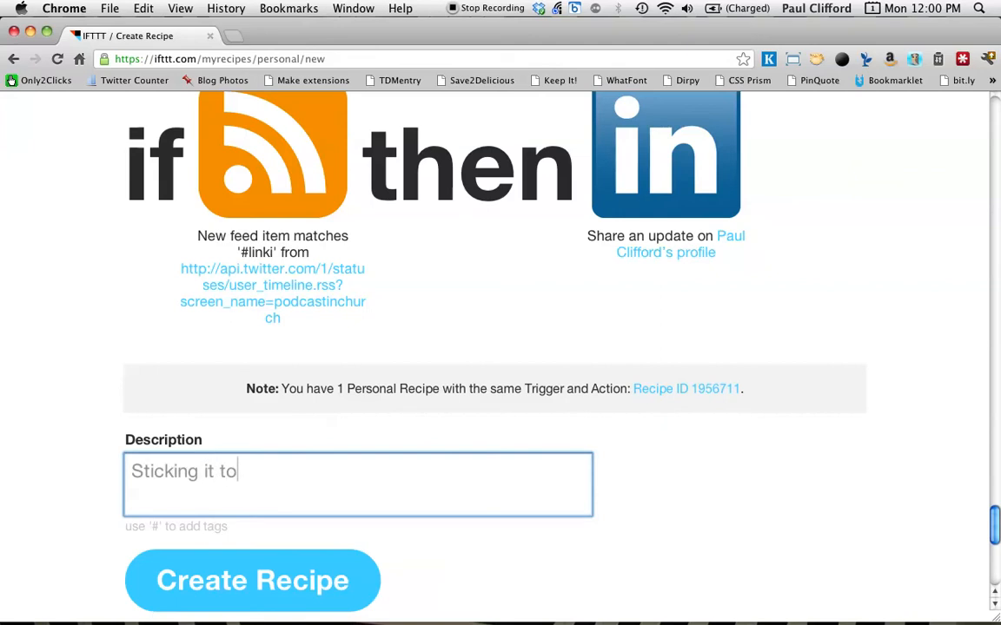
type("Twis")
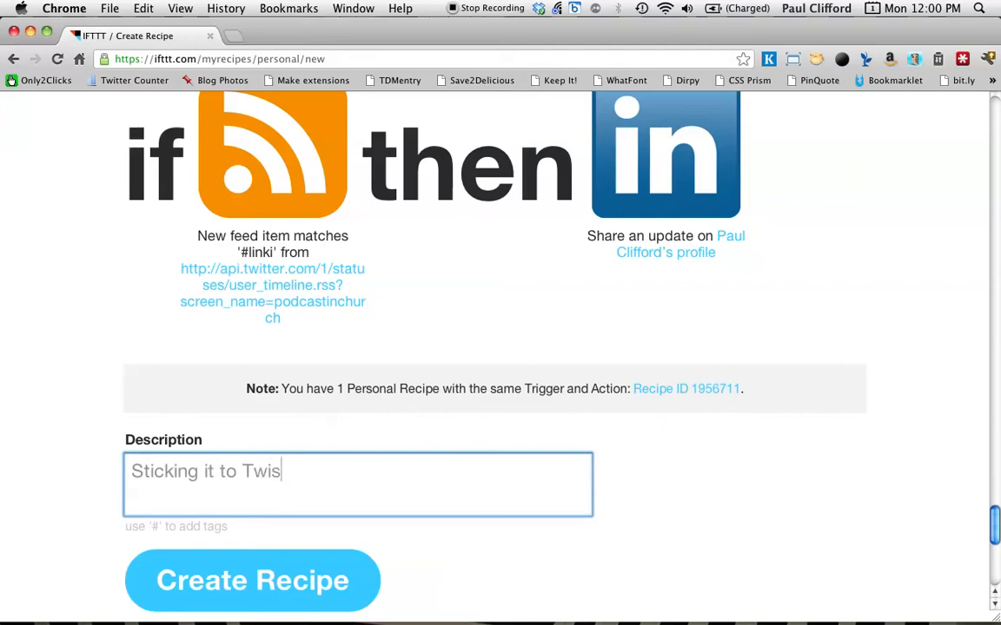
type("ter")
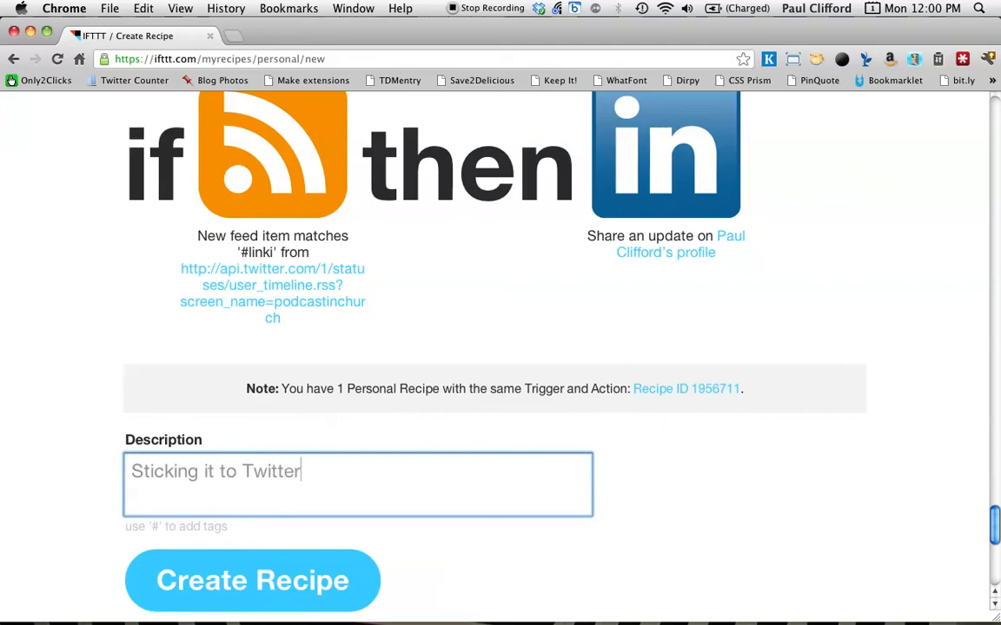
type("'s Link")
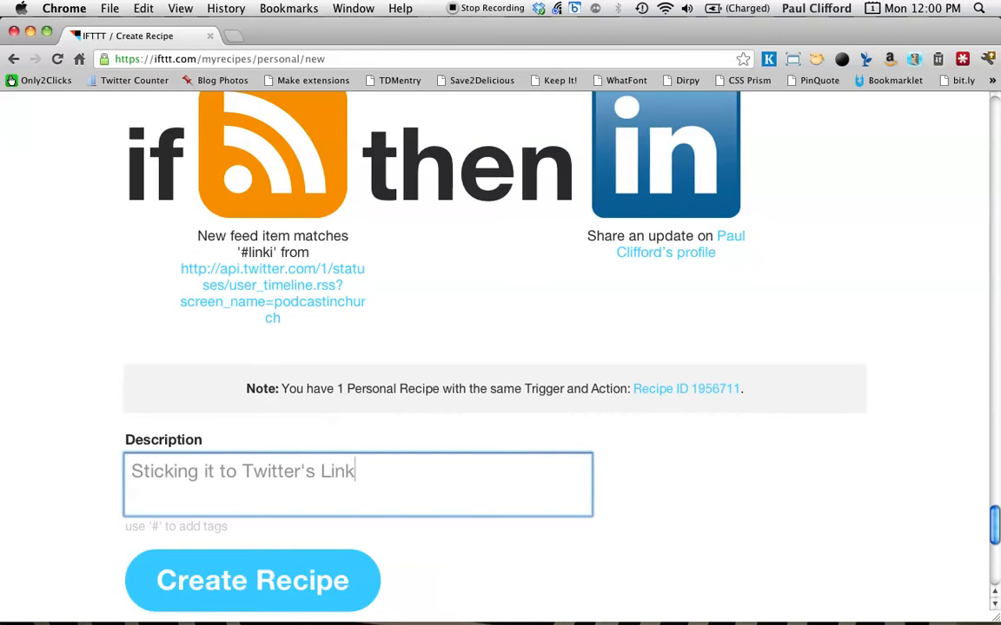
type("edIn")
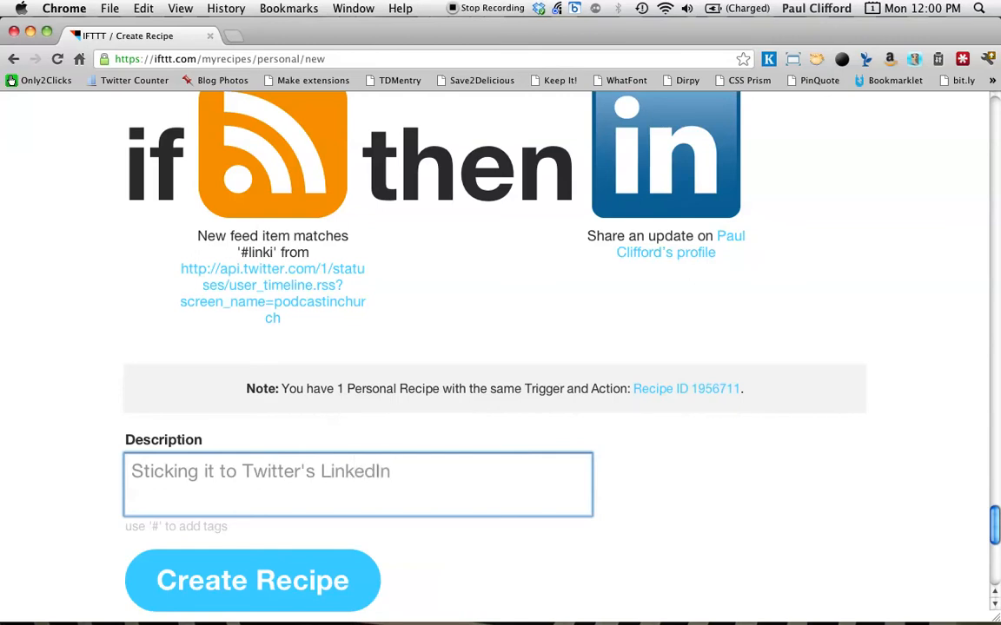
type("restrictions")
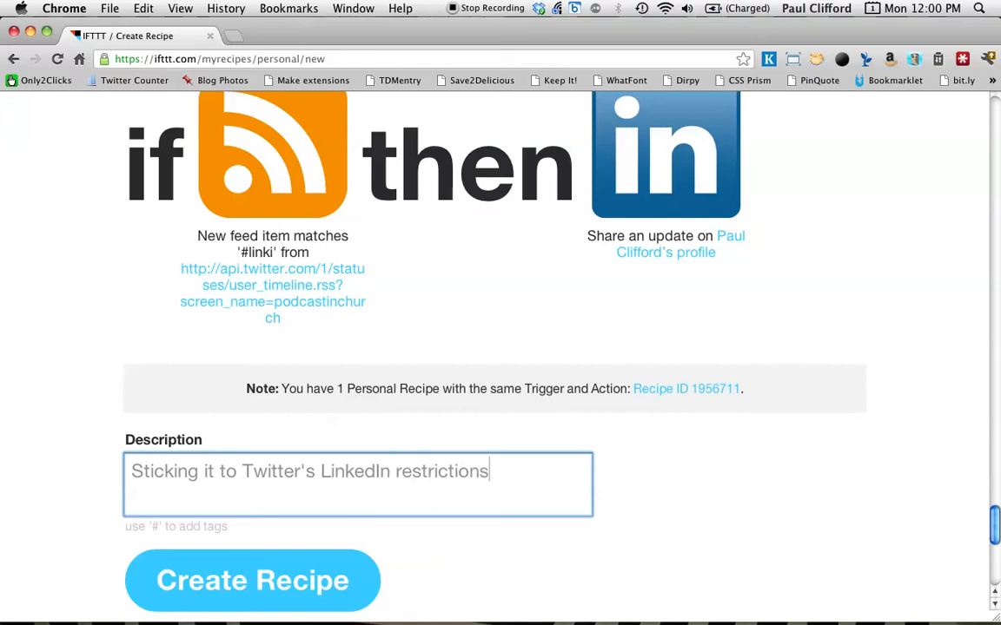
left_click(252, 580)
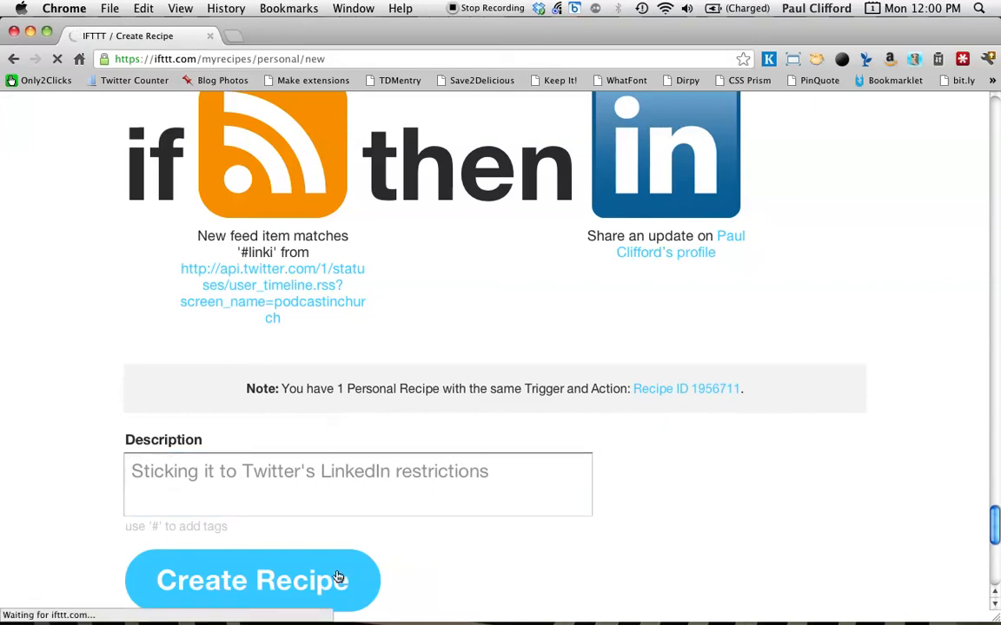
left_click(252, 580)
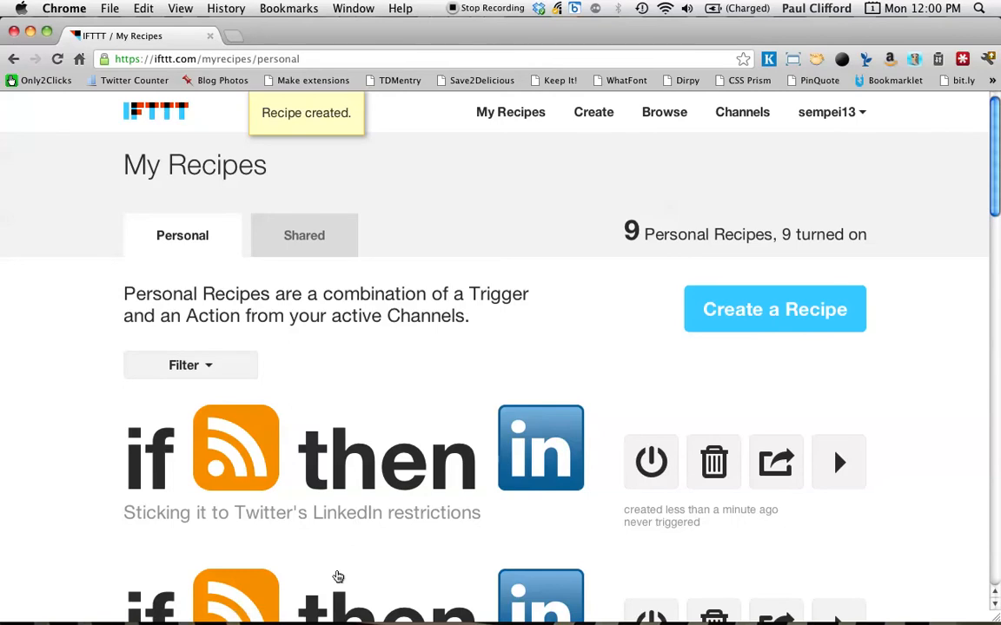
mouse_move(363, 531)
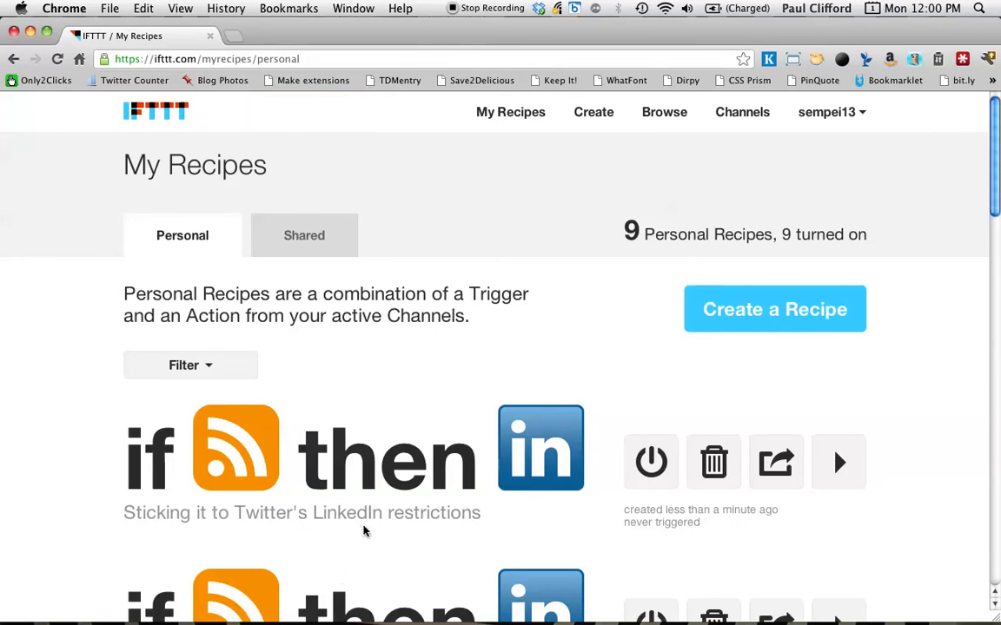
Switch to the PodcastinChurch Twitter profile page
left_click(233, 35)
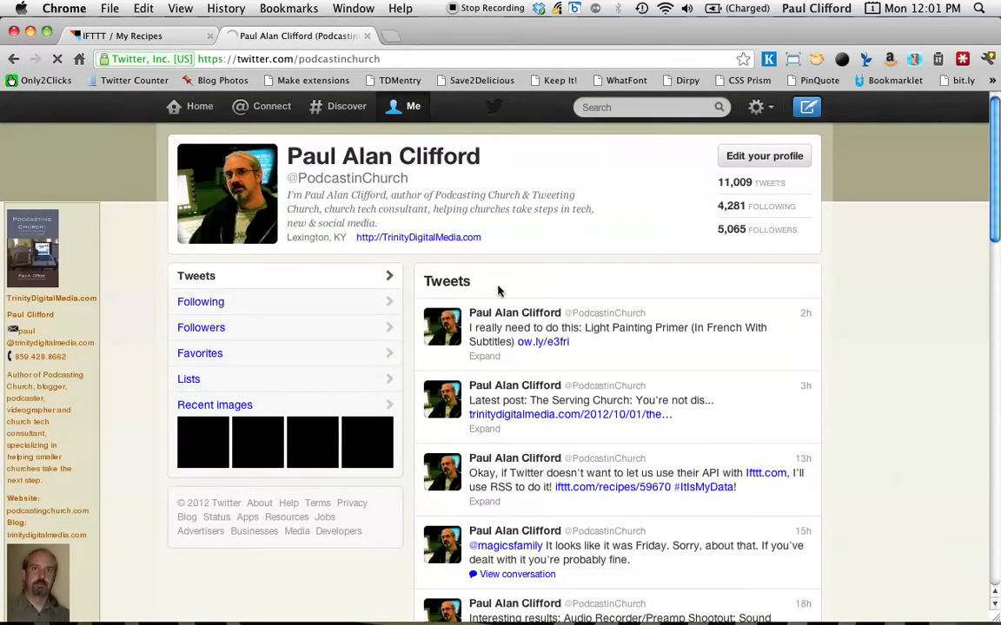
Tweet 'Just created a recipe on ifttt.com that let's me update LinkedIn from twitter #linki'
left_click(806, 106)
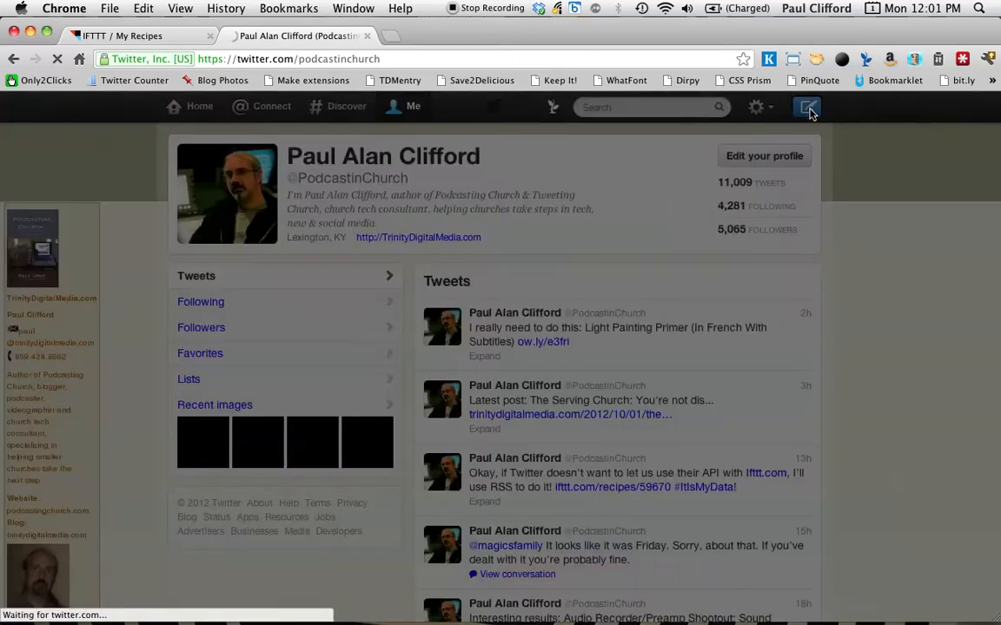
left_click(807, 106)
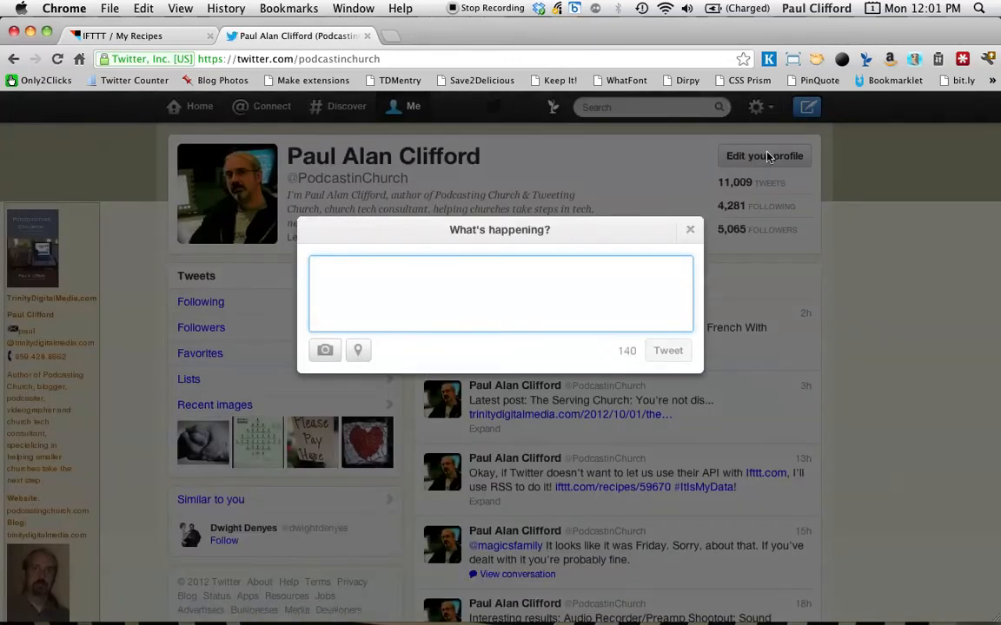
type("Just creat")
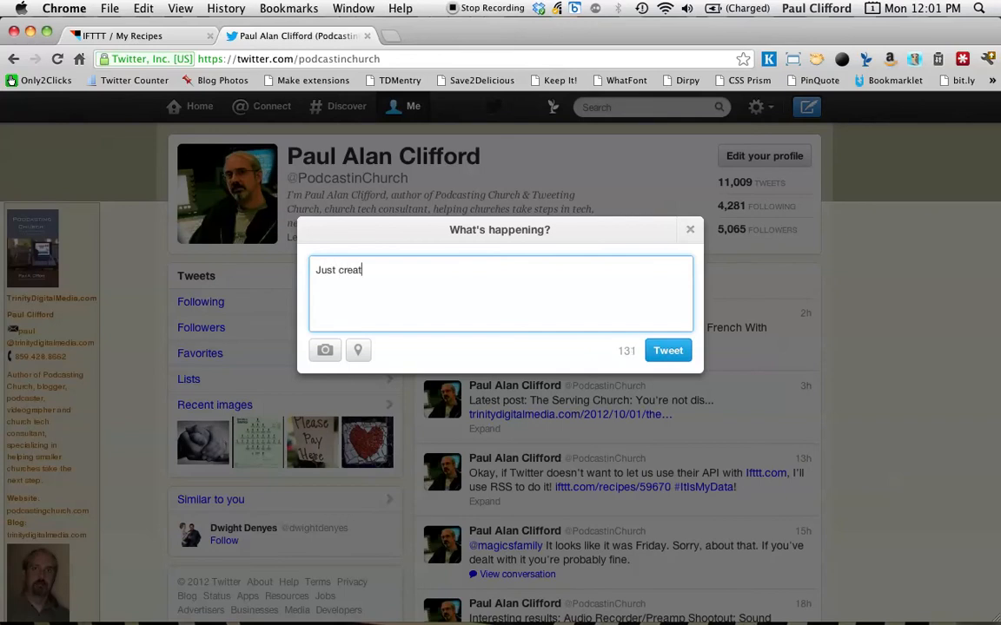
type("ed a")
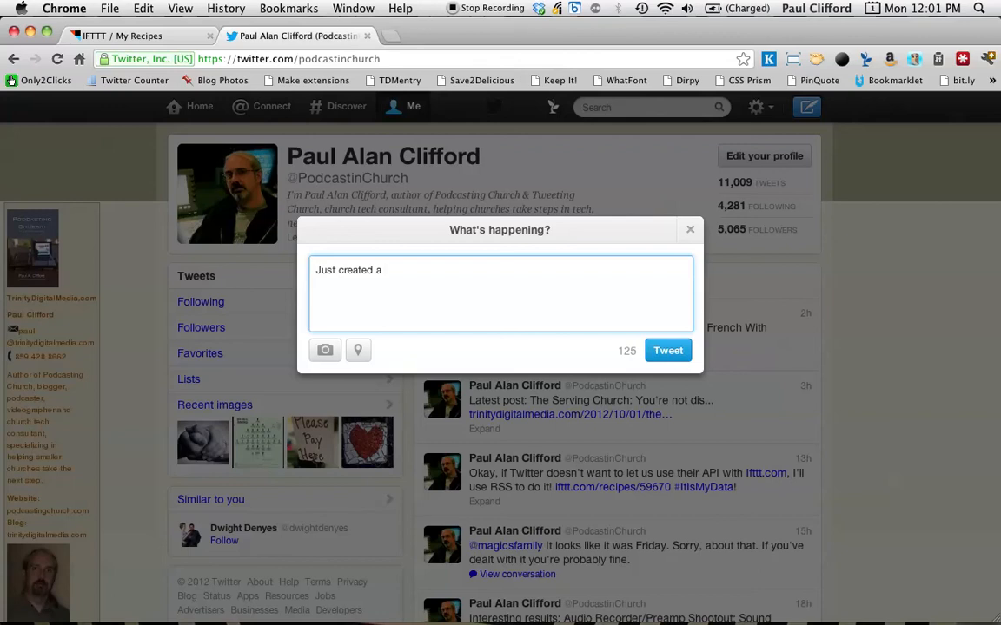
type("recipe")
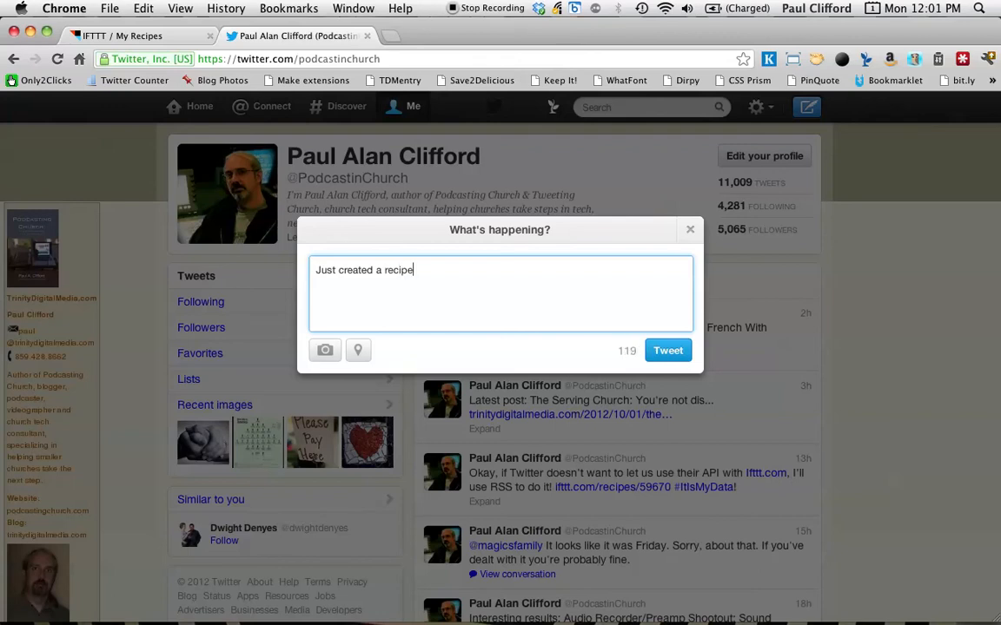
type("on")
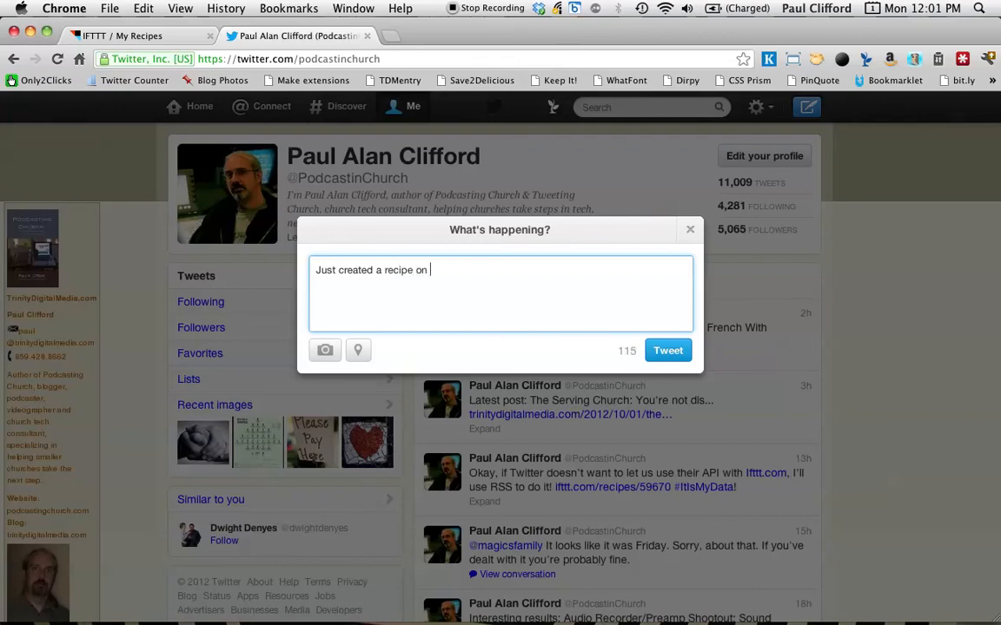
type("ifttt")
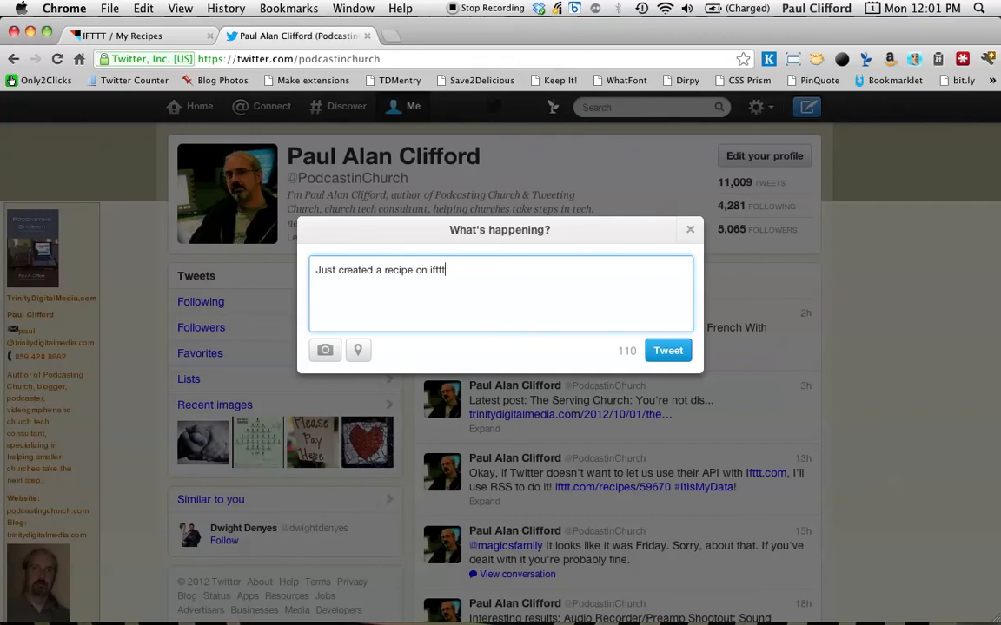
type(".com that")
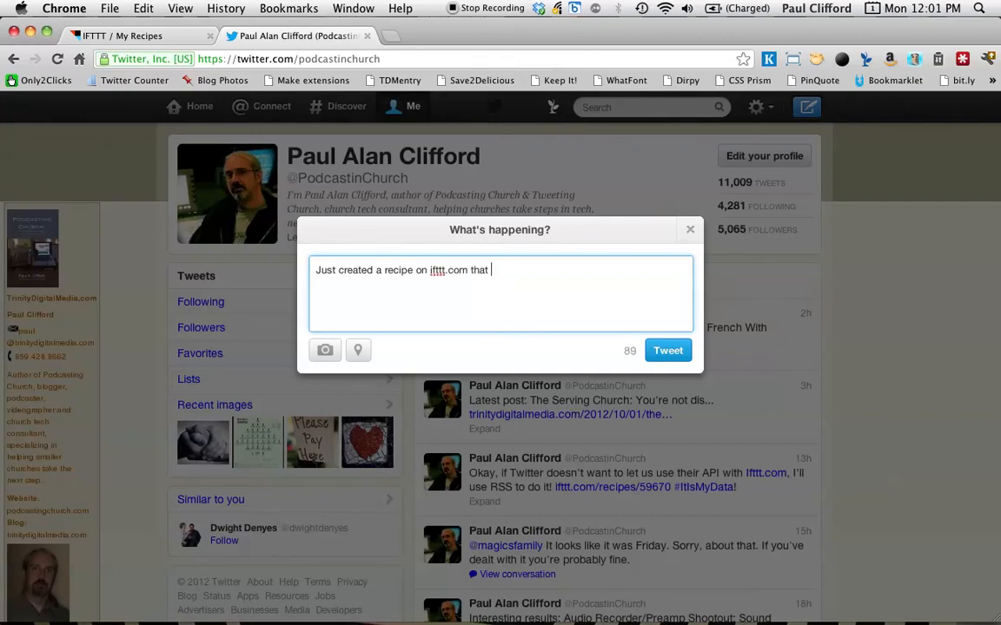
type("let's")
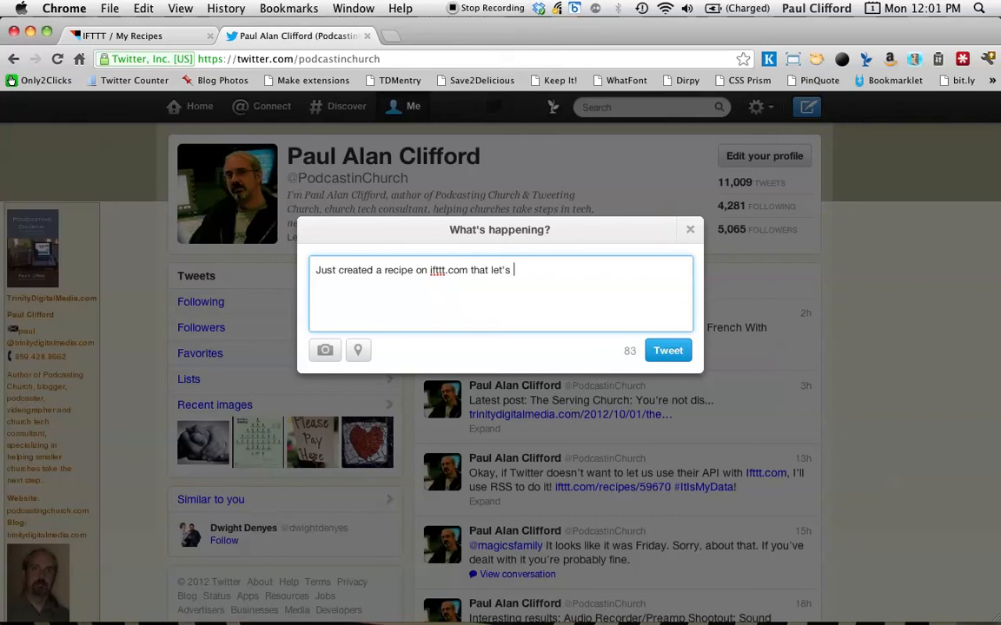
type("me updat")
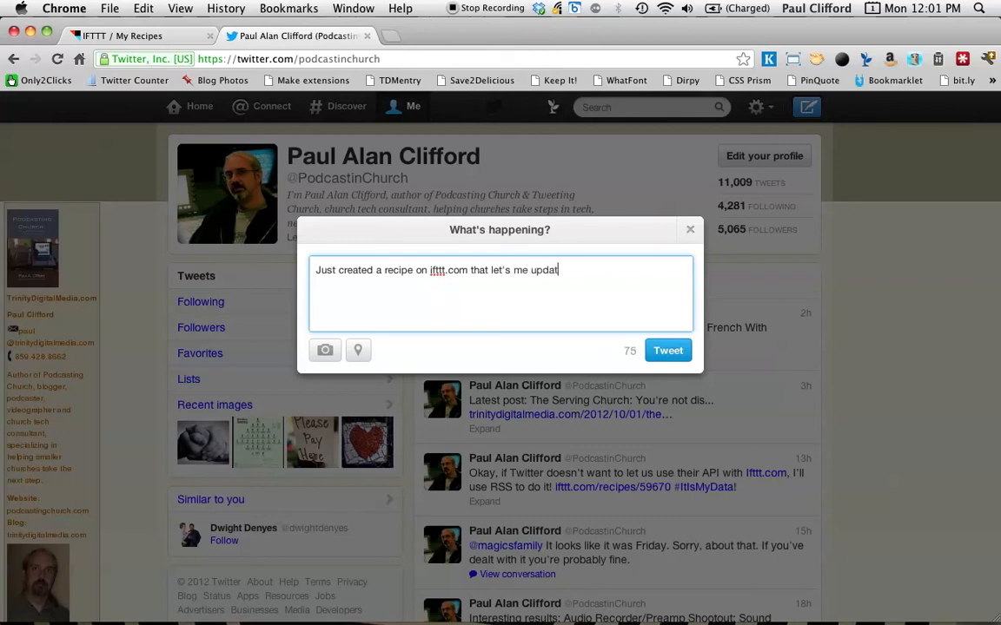
type("e LinkedIn")
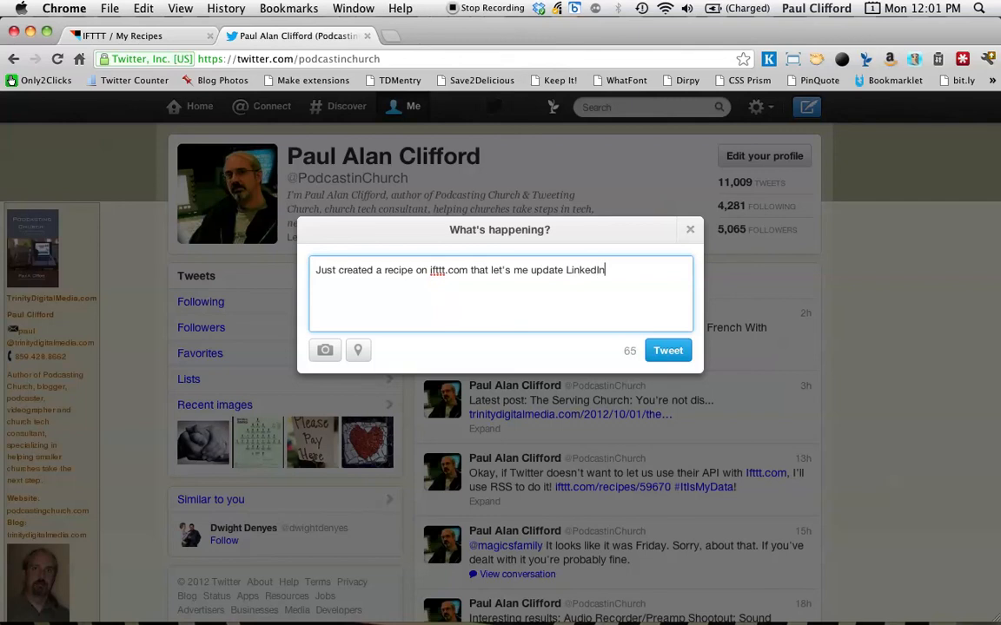
type("from t")
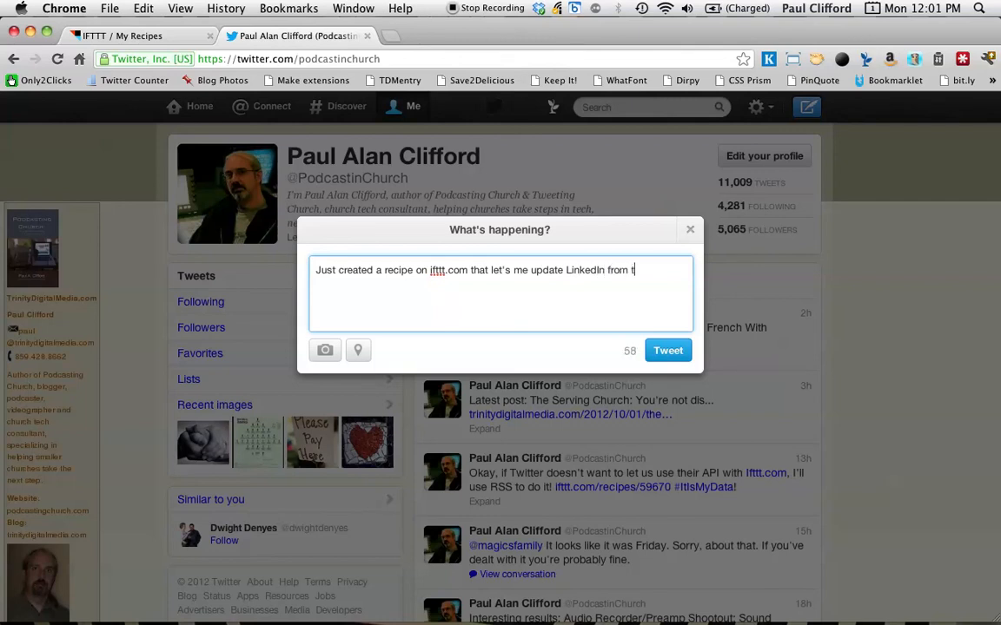
type("witter.  #")
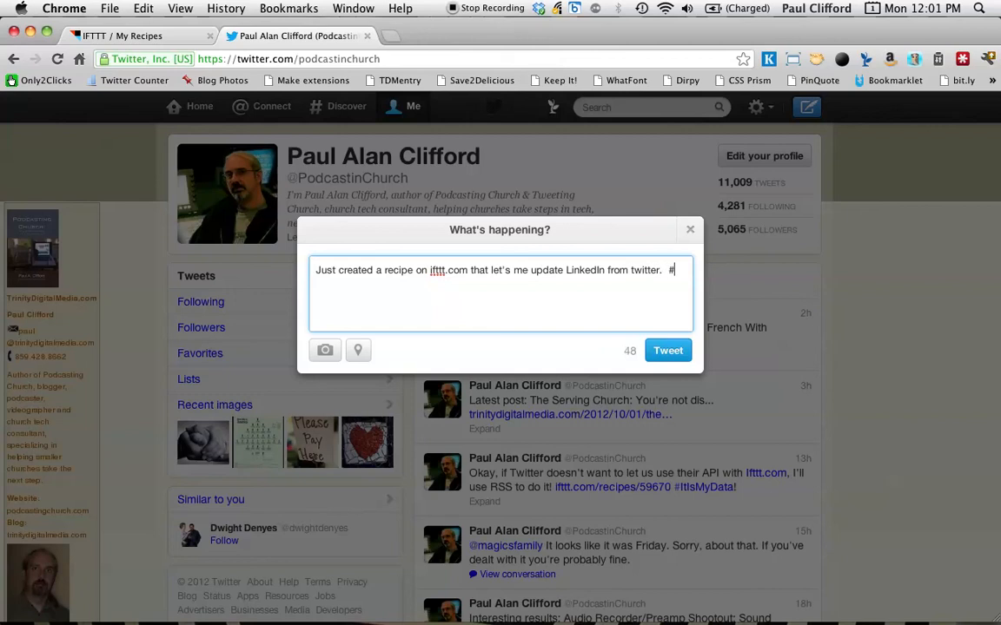
type("link")
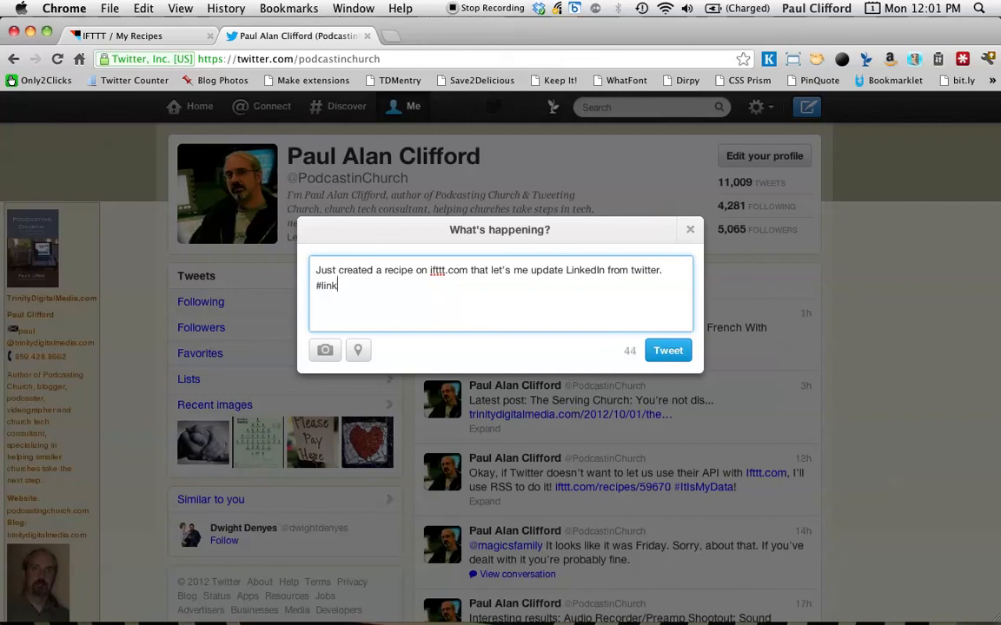
type("i")
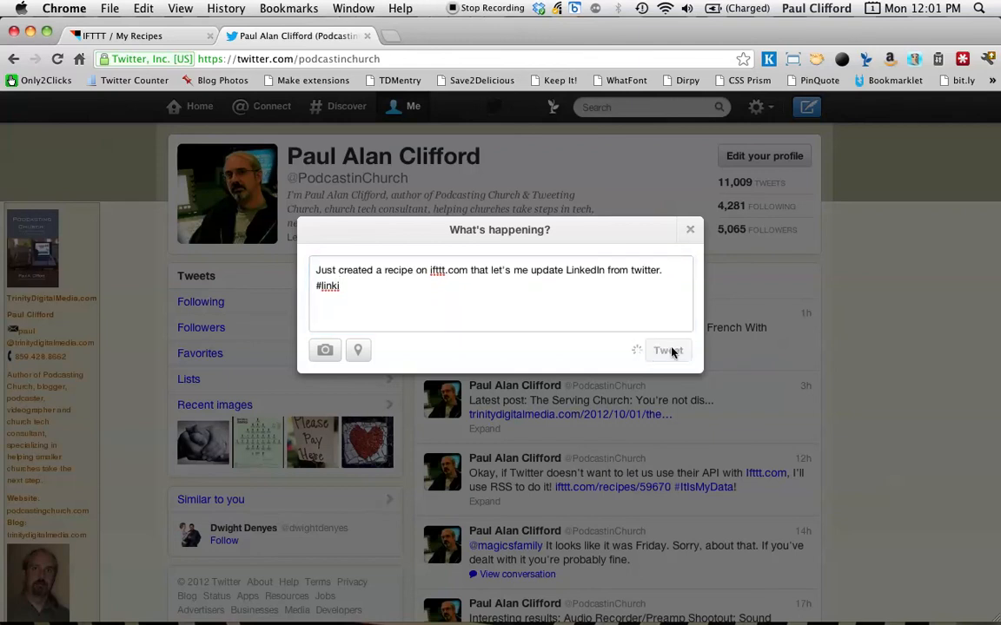
left_click(668, 351)
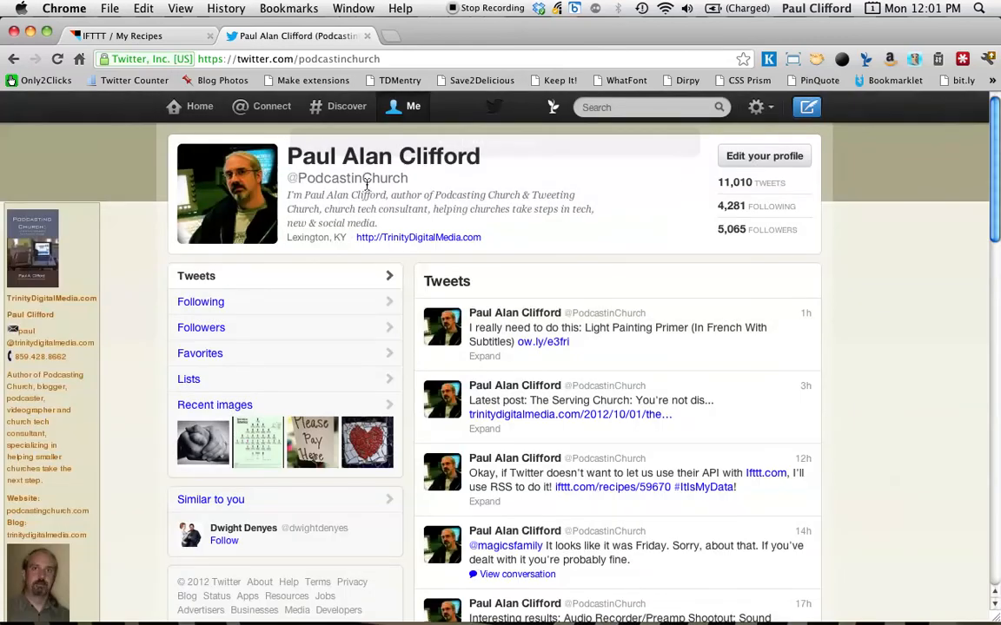
Open LinkedIn's home page and scroll through the network updates feed looking for the tweet
left_click(391, 35)
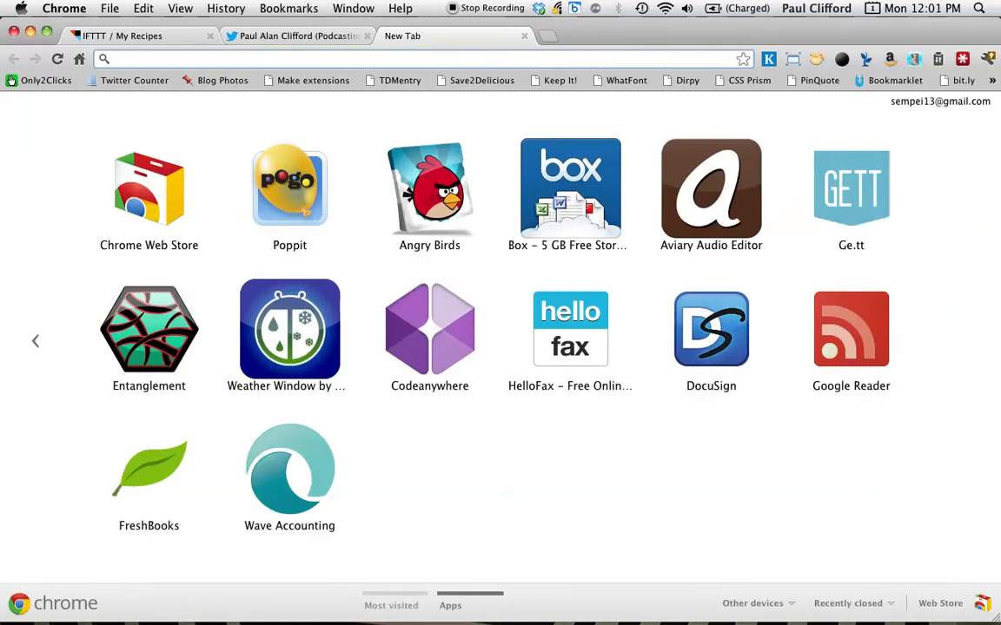
type("libsyn.com")
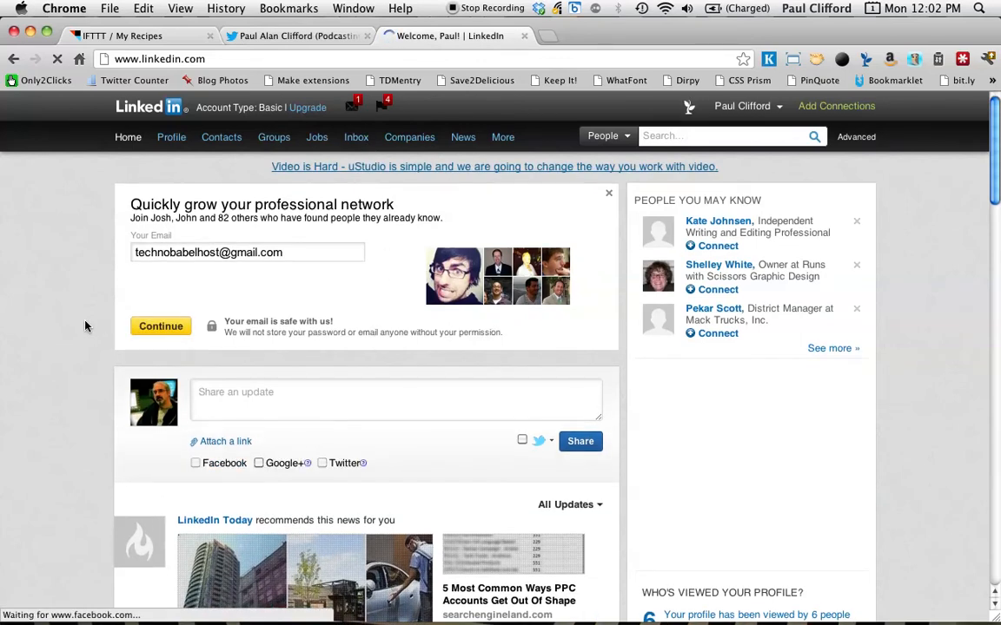
left_click(170, 136)
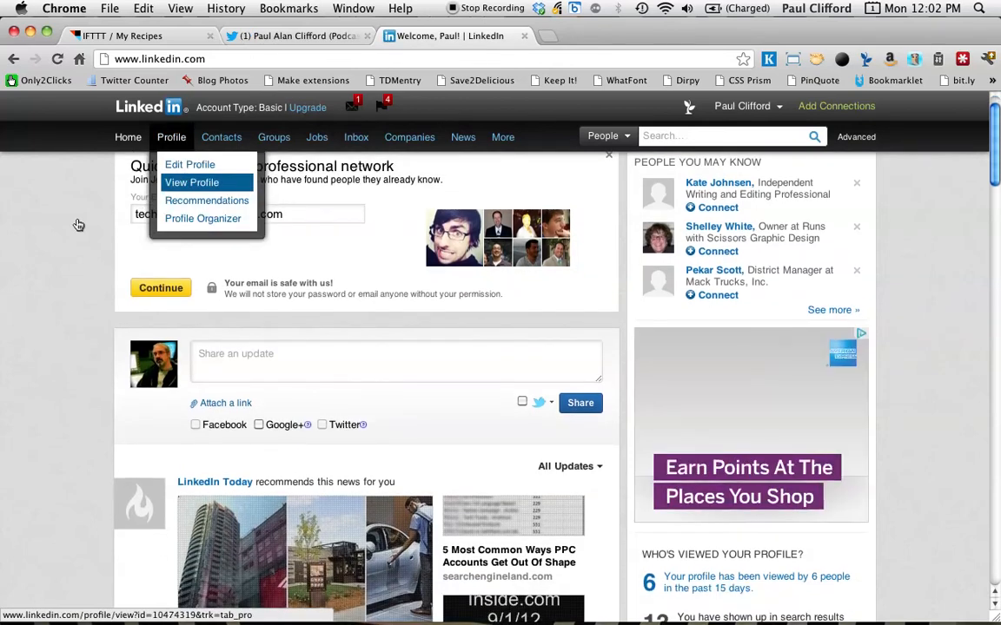
scroll("down", 3)
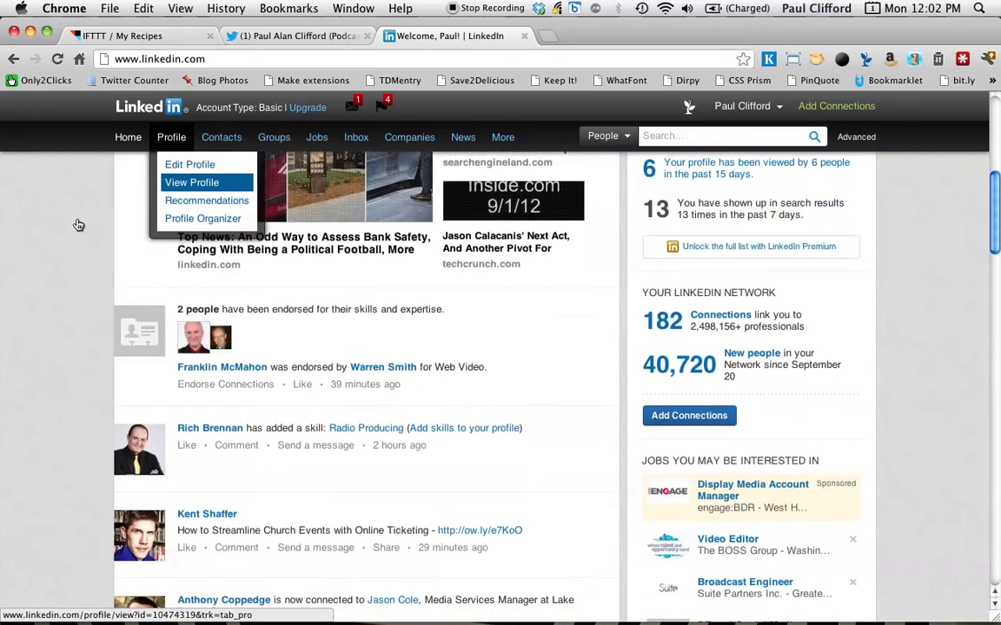
scroll("up", 3)
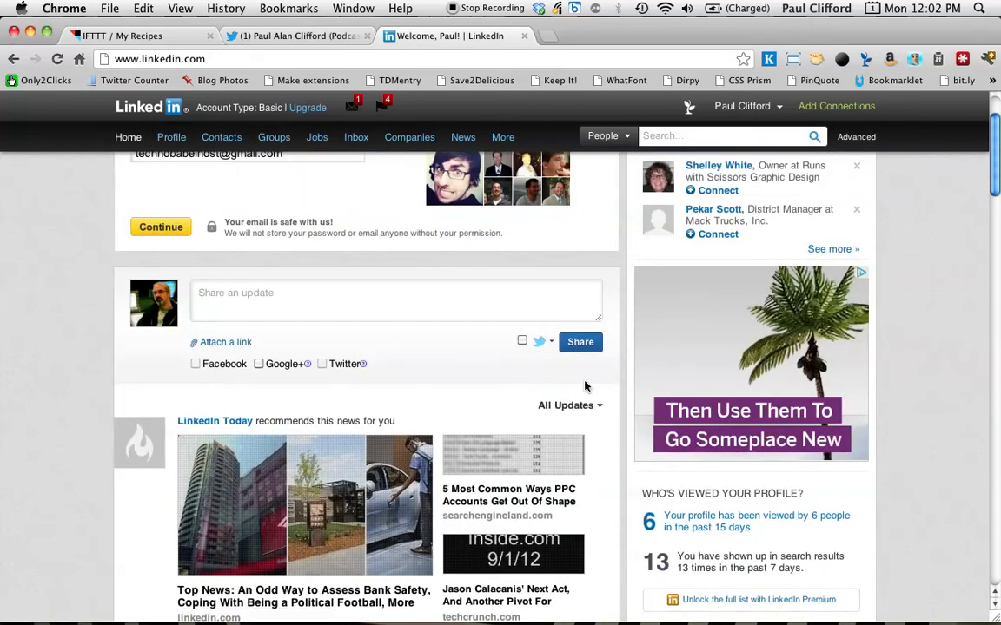
scroll("up", 3)
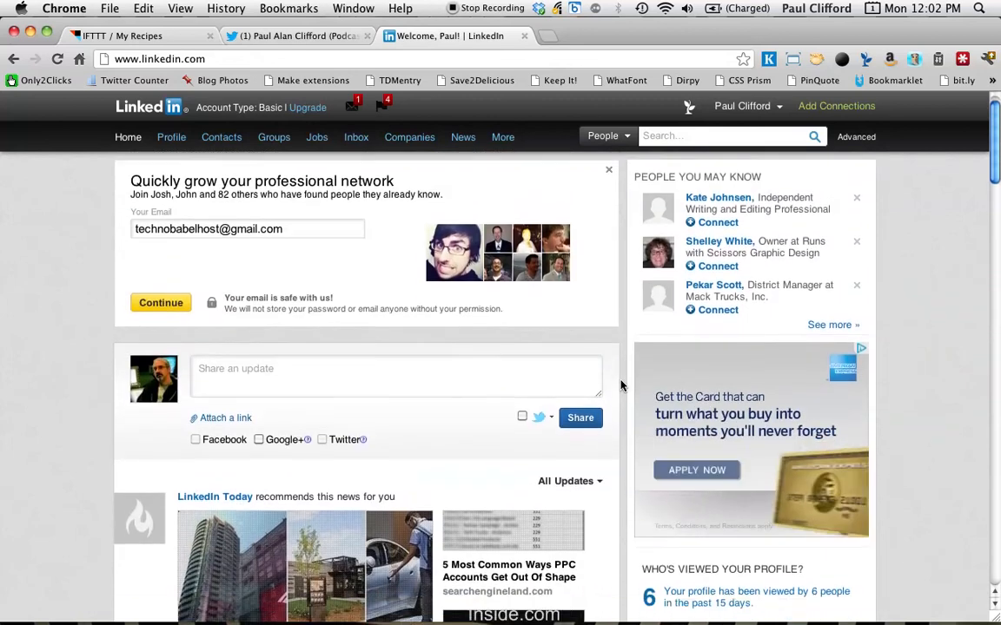
scroll("down", 3)
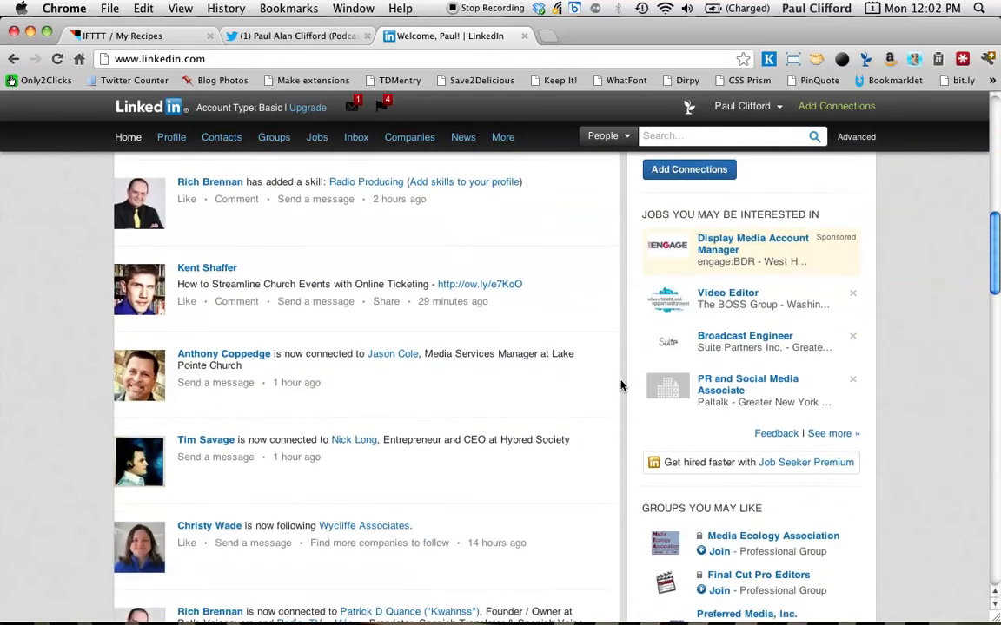
scroll("down", 3)
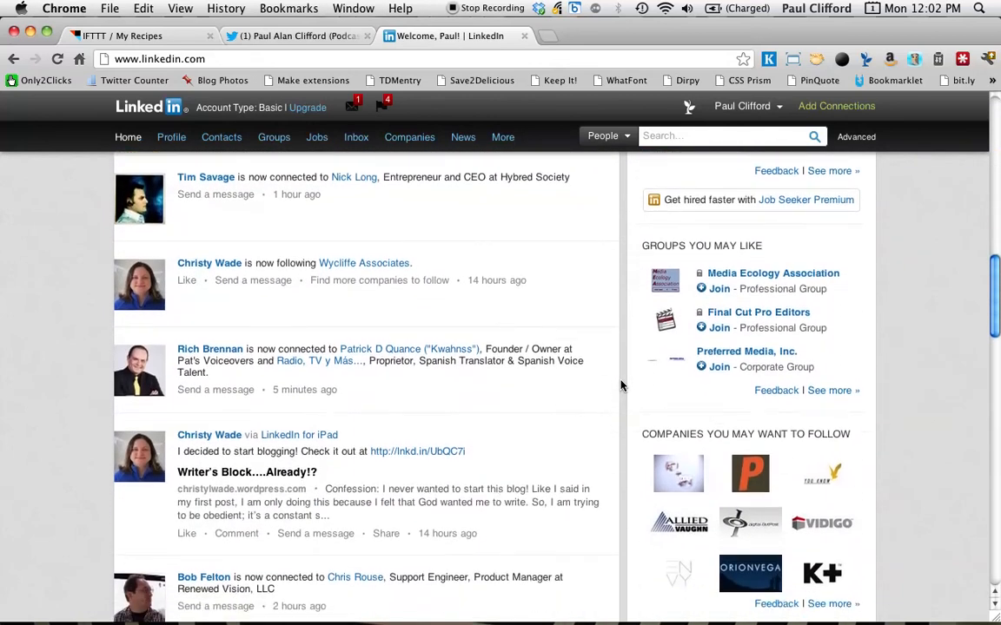
scroll("down", 3)
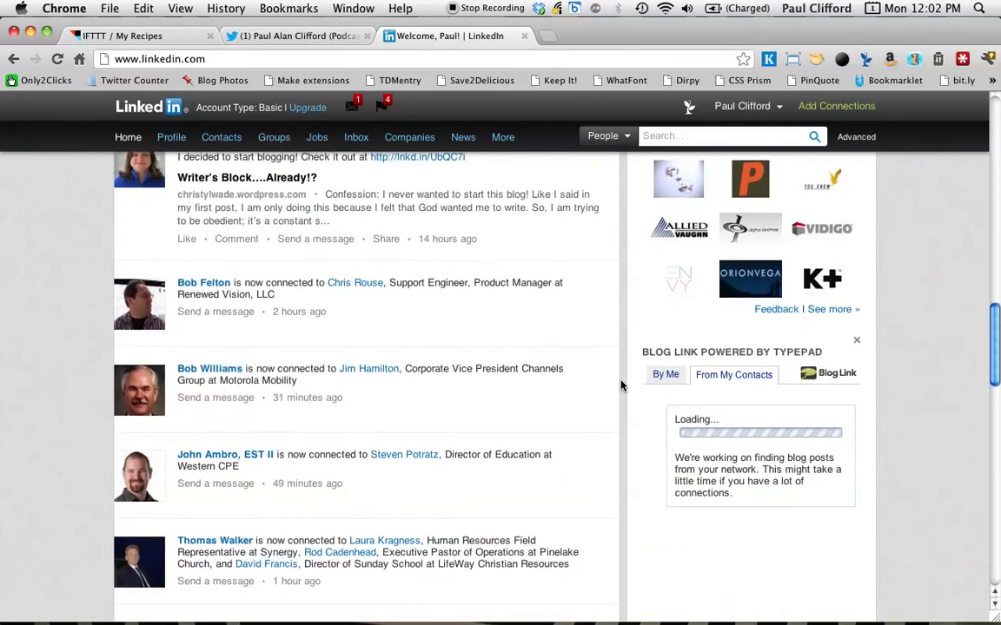
scroll("down", 3)
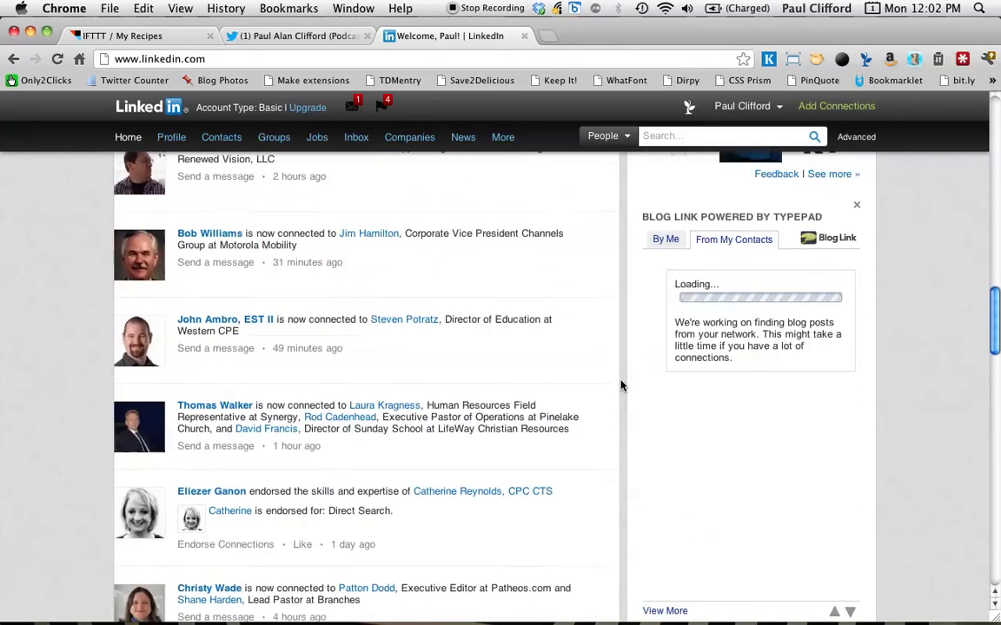
scroll("down", 3)
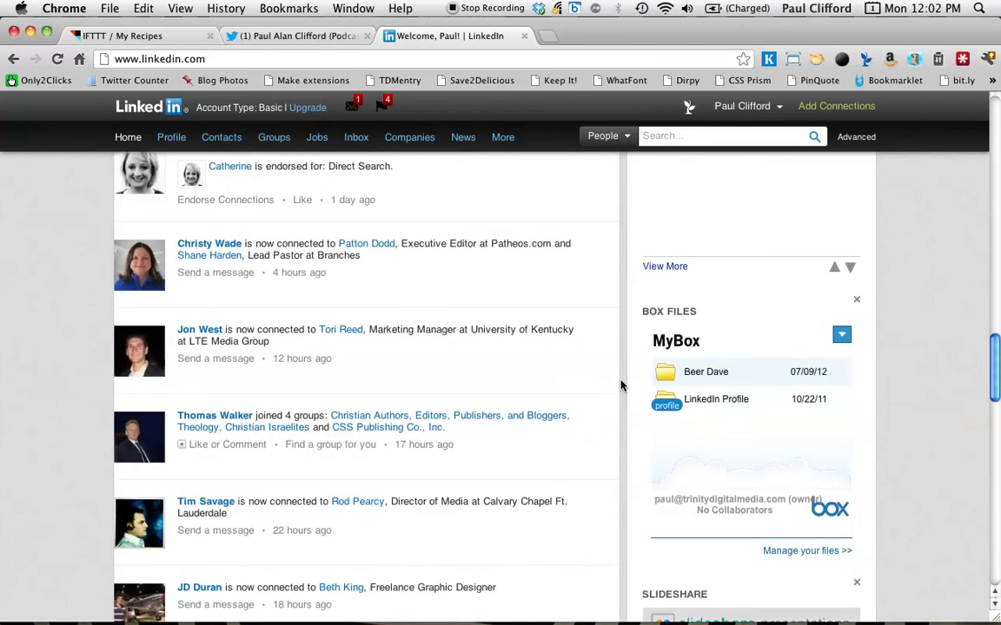
scroll("down", 3)
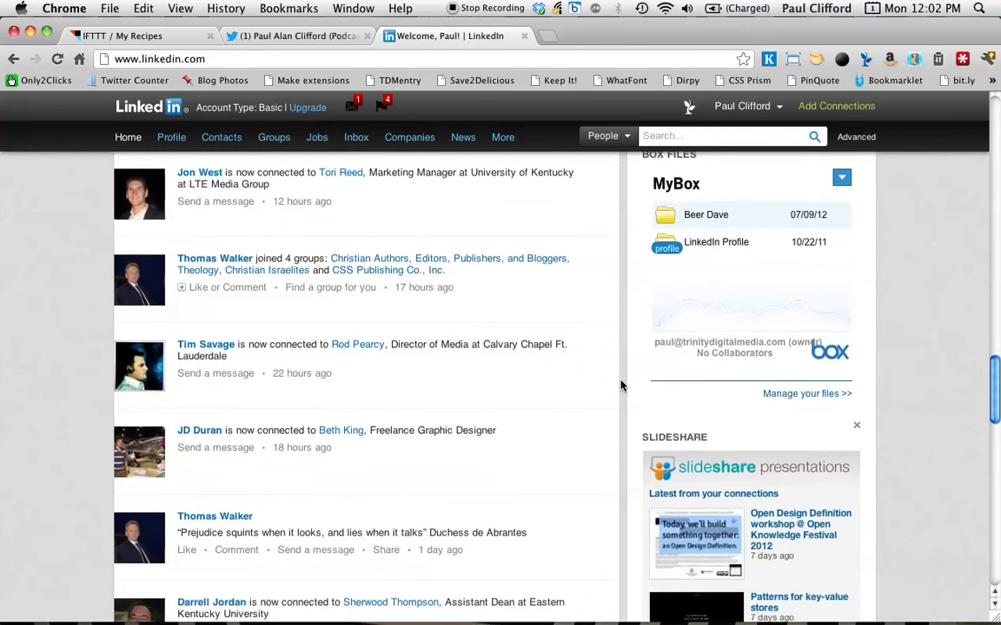
scroll("down", 3)
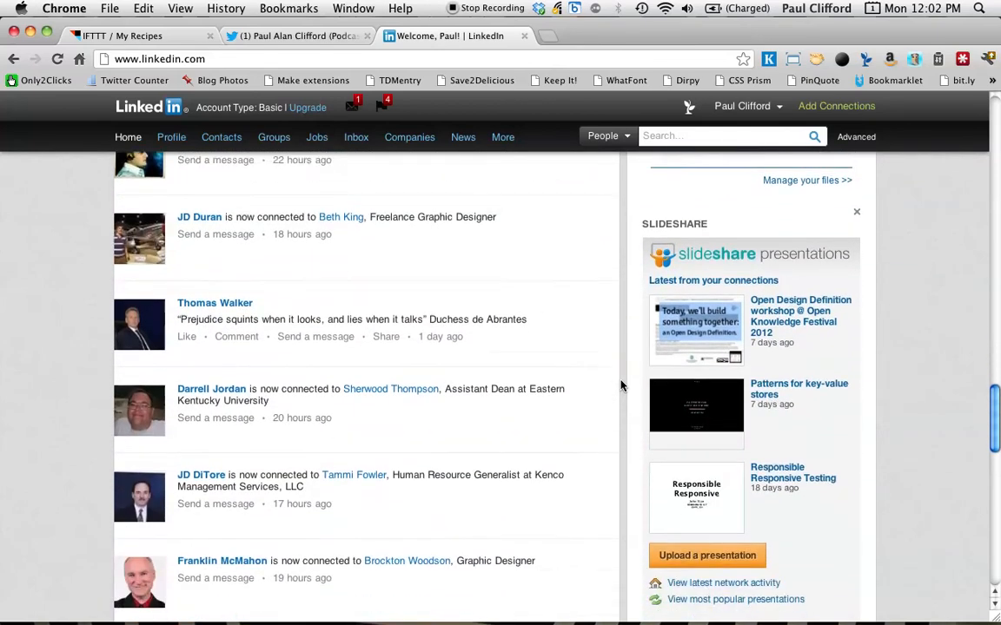
scroll("down", 3)
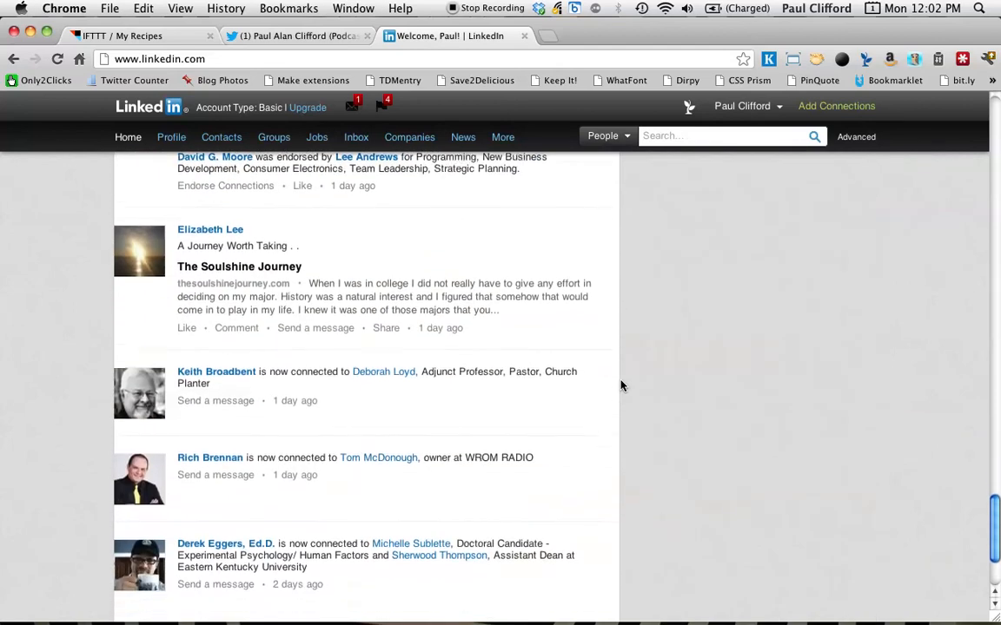
scroll("down", 3)
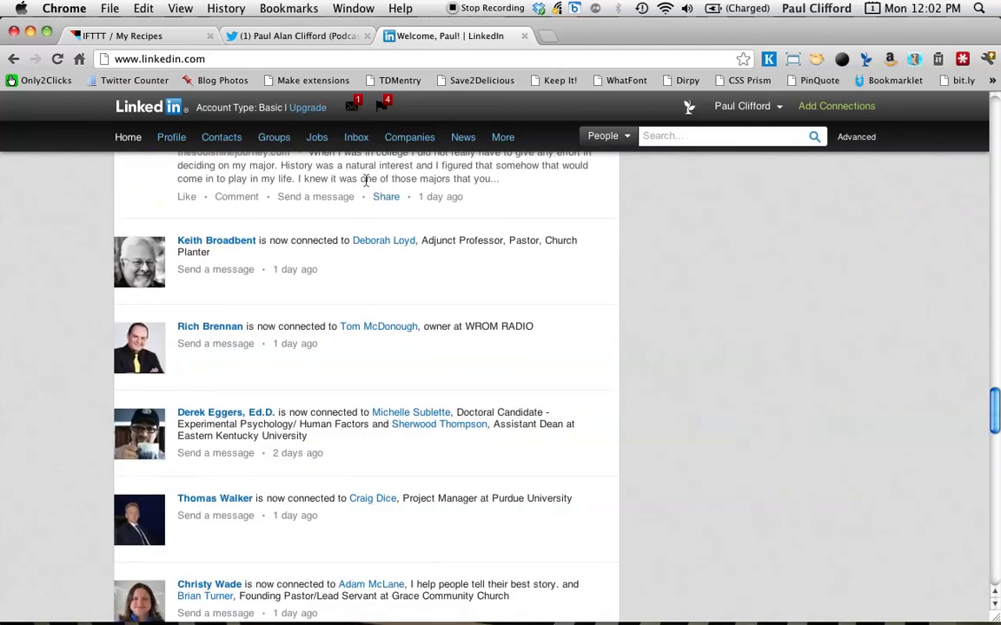
left_click(356, 135)
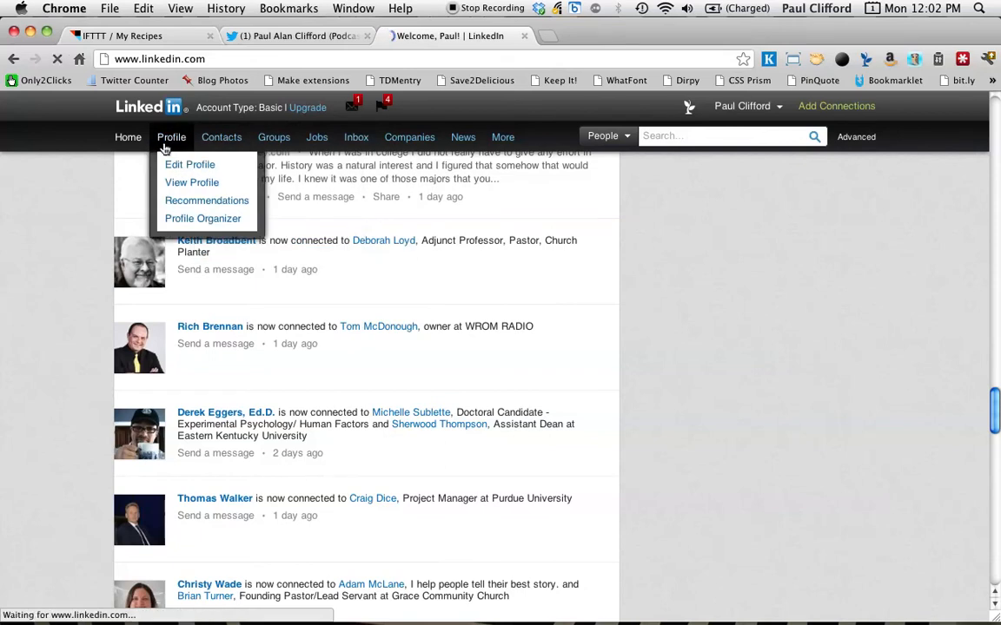
Open your own LinkedIn profile via Edit Profile and scroll through its activity for the update
left_click(189, 163)
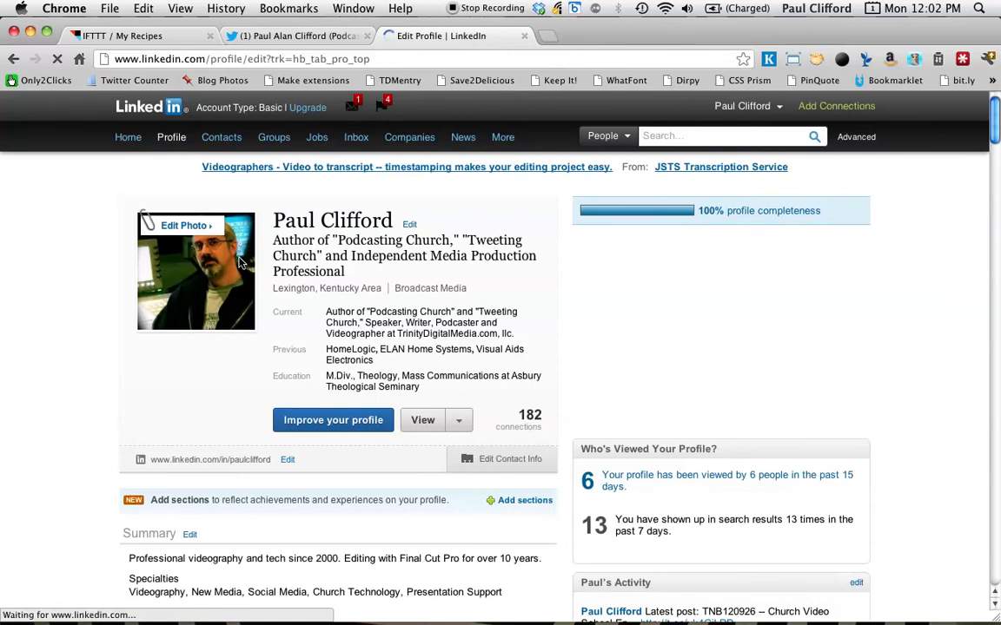
left_click(170, 135)
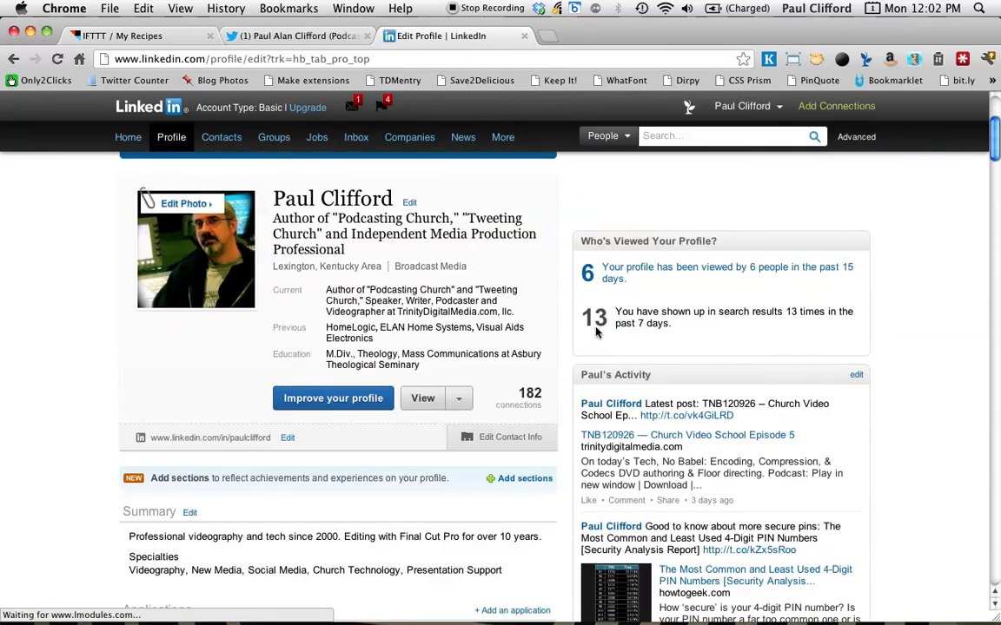
scroll("down", 3)
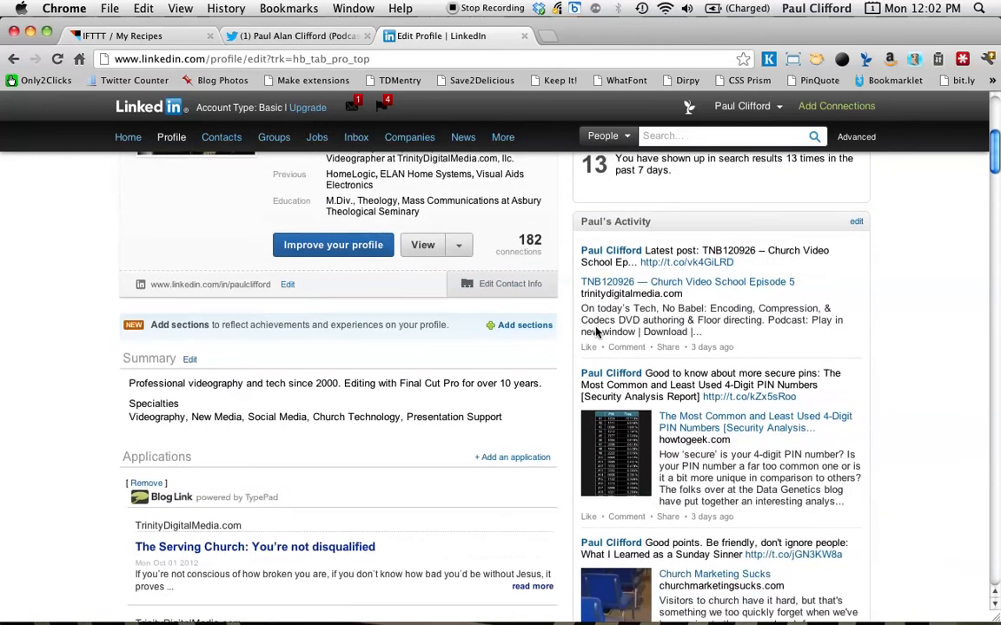
scroll("down", 3)
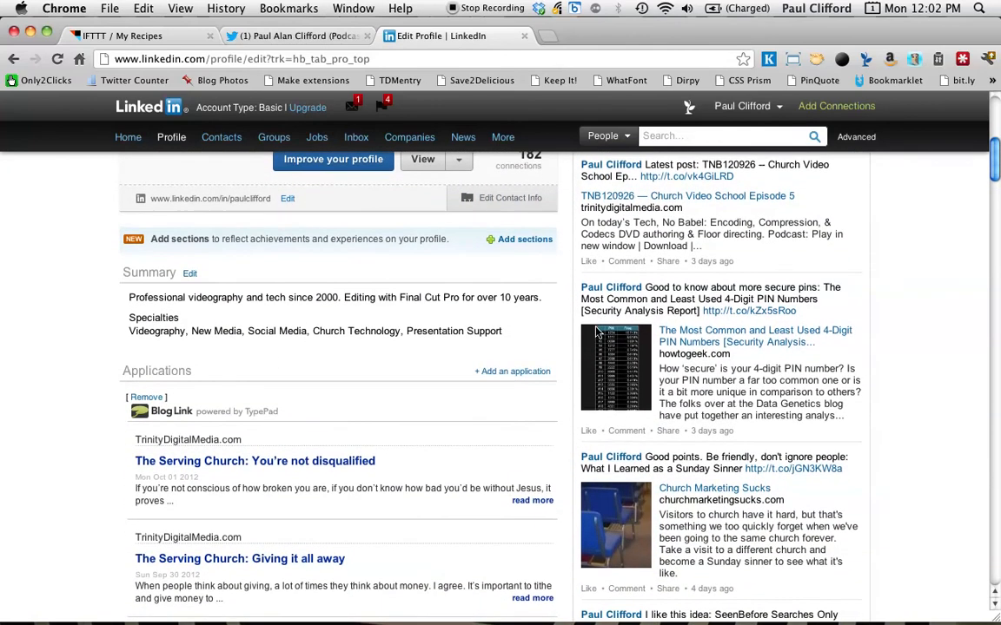
scroll("down", 3)
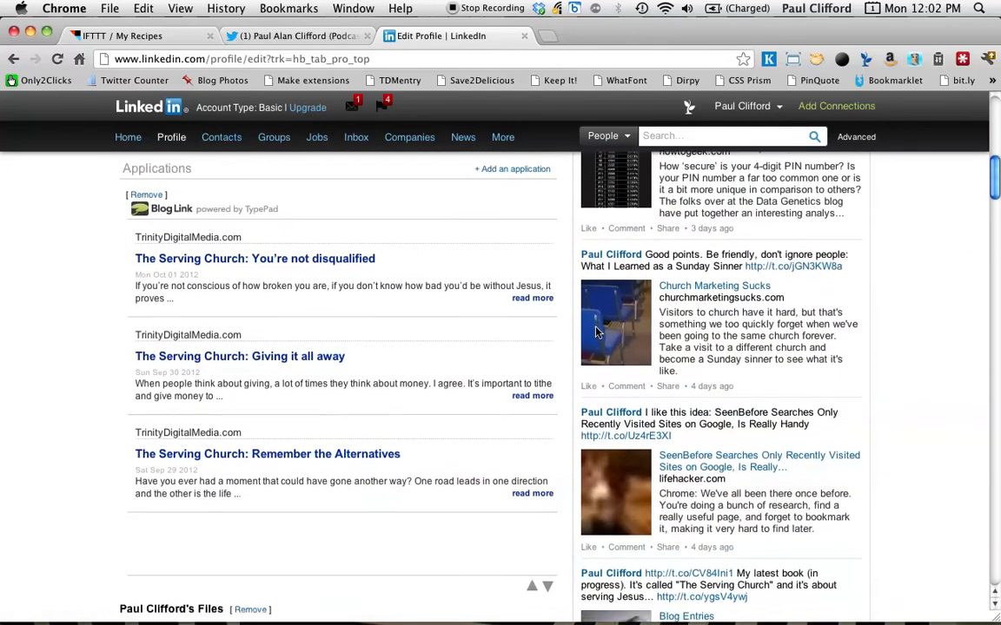
scroll("down", 3)
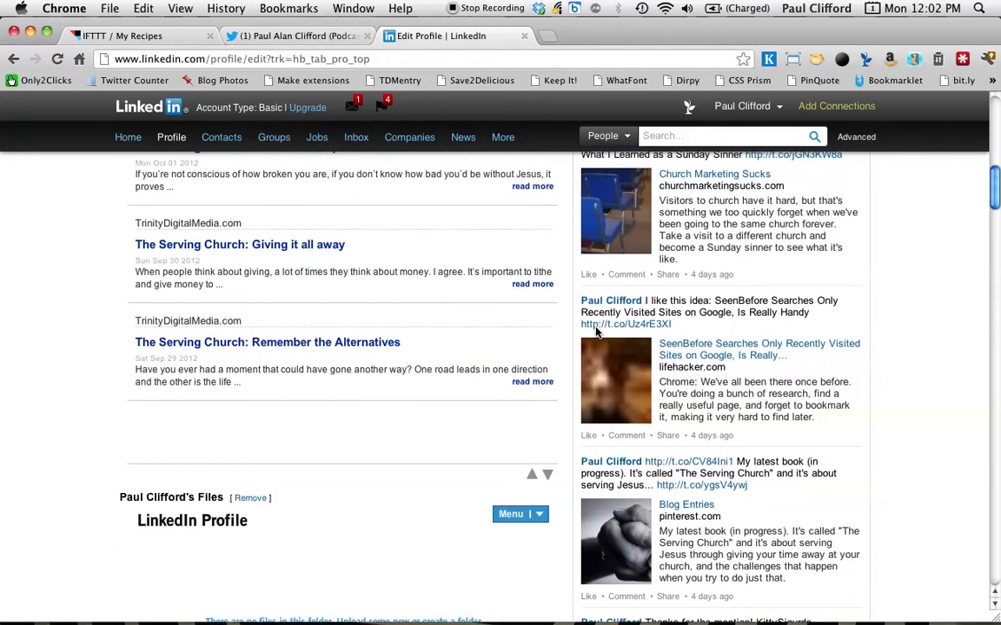
scroll("up", 3)
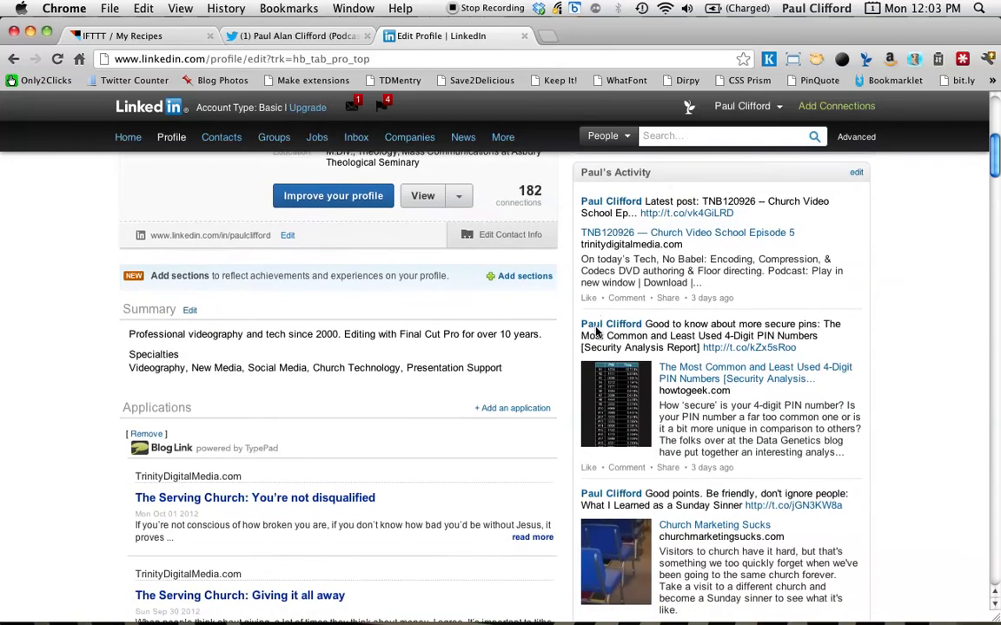
scroll("down", 3)
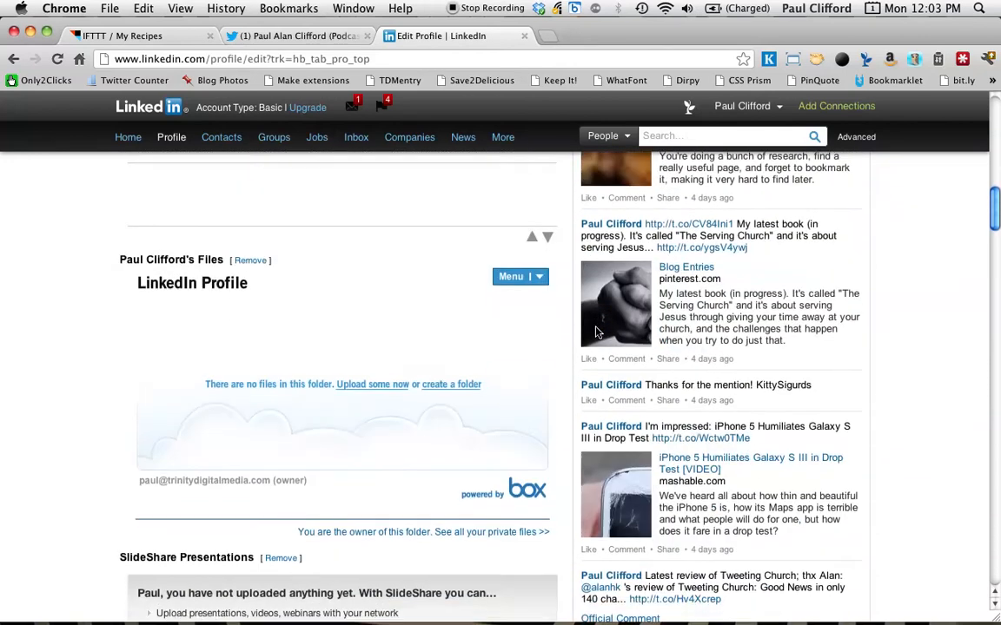
scroll("down", 3)
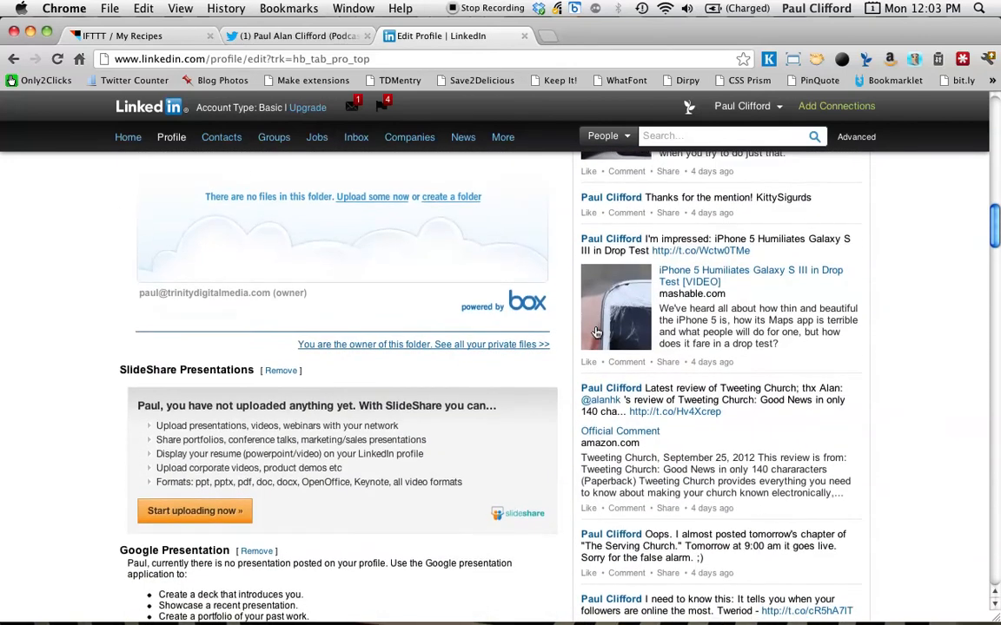
scroll("up", 3)
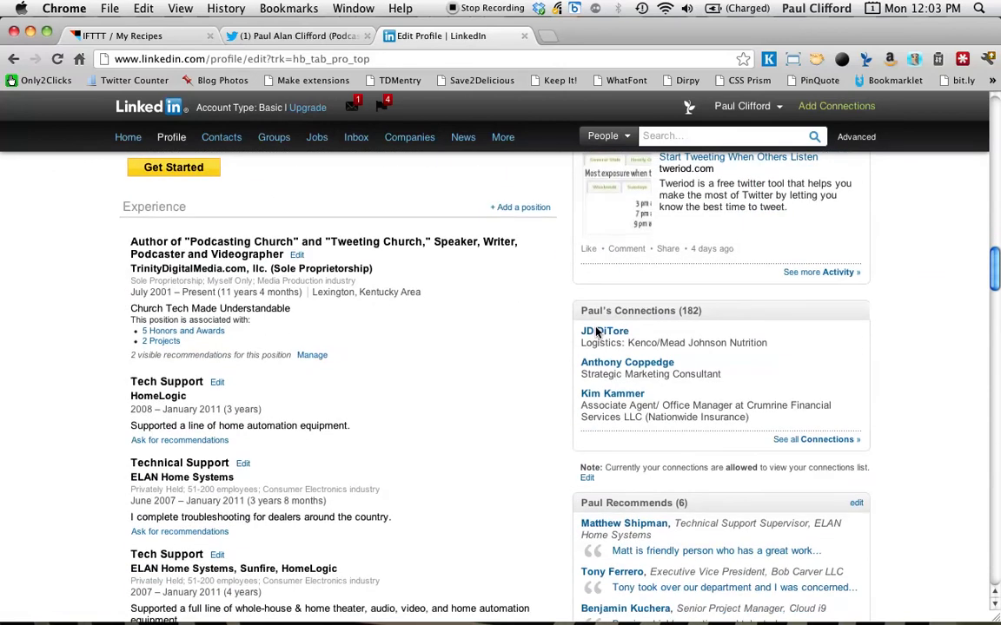
scroll("up", 3)
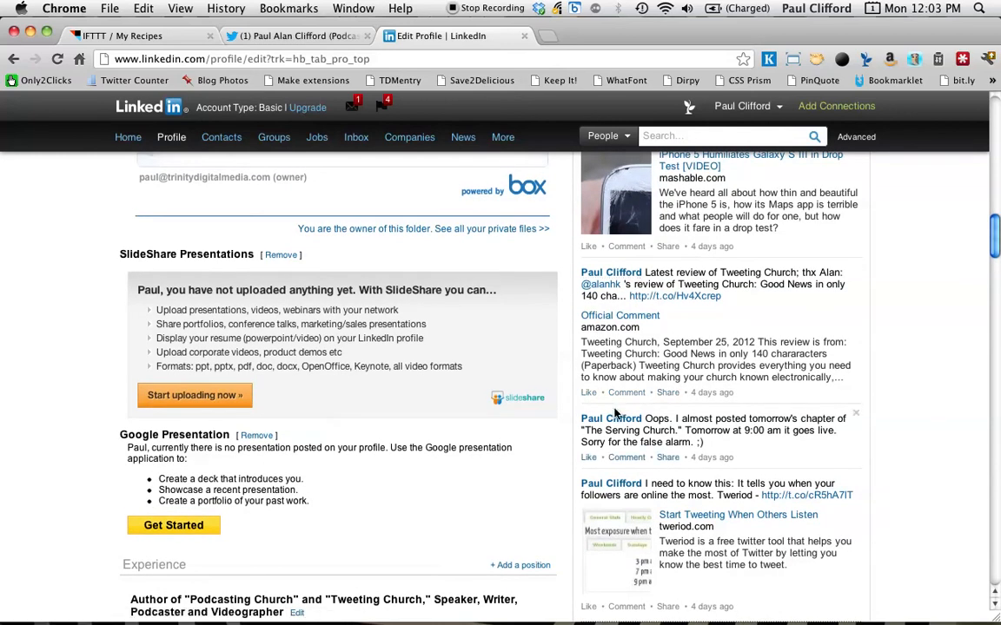
scroll("up", 3)
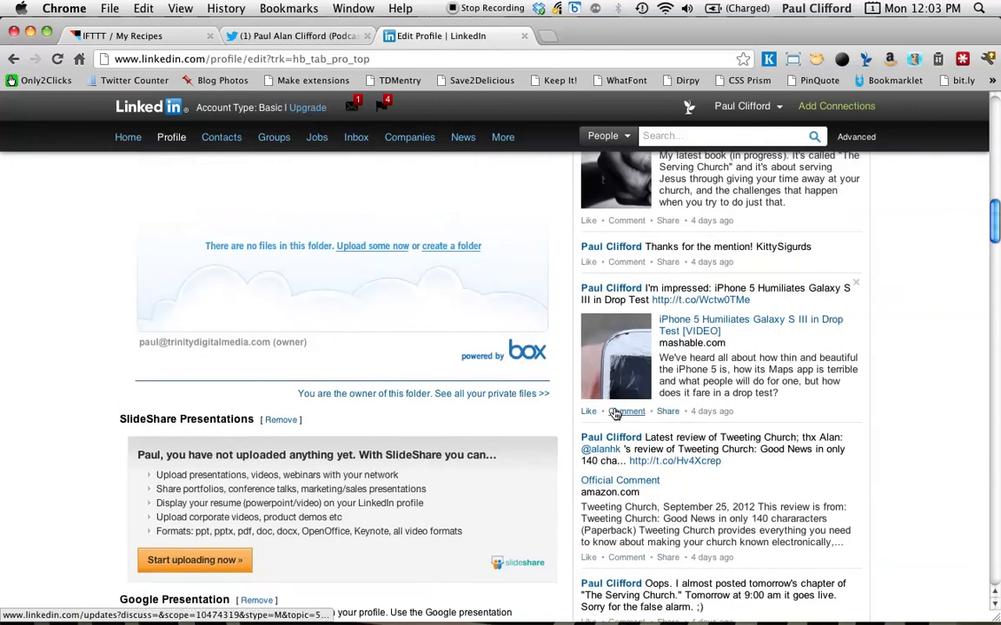
scroll("up", 3)
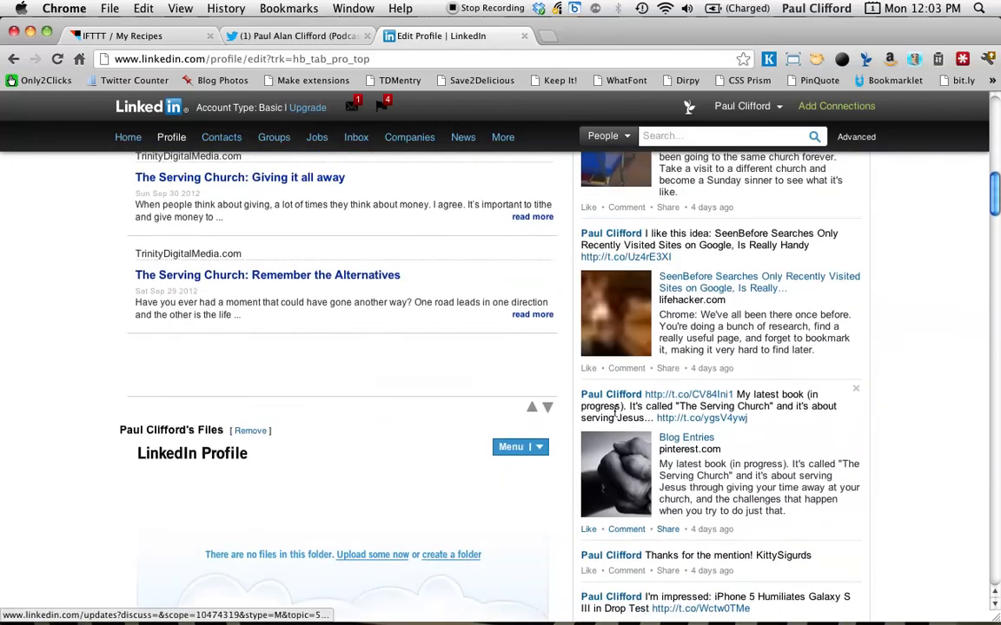
scroll("up", 3)
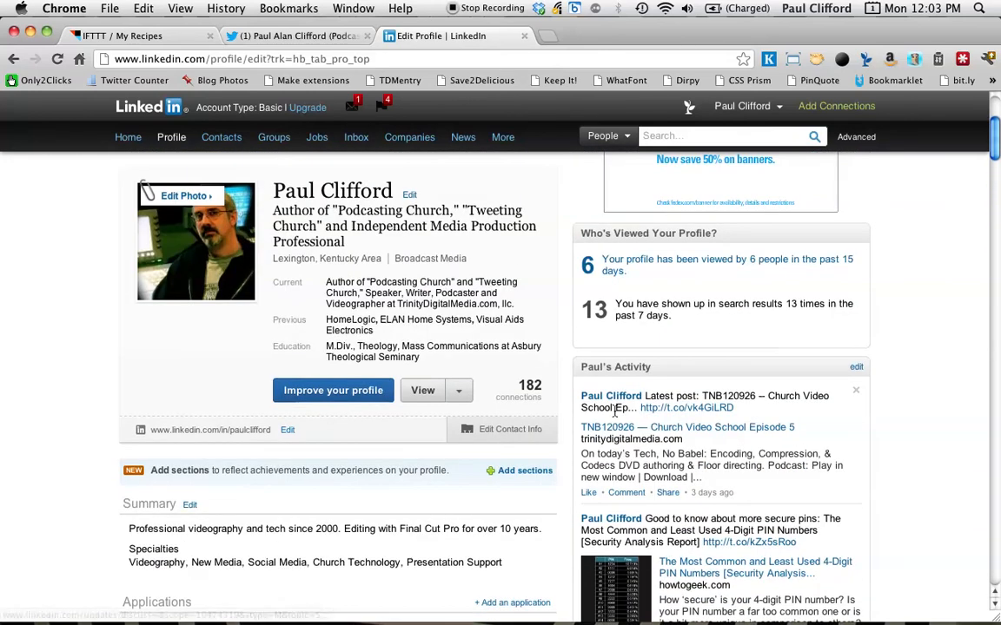
mouse_move(669, 471)
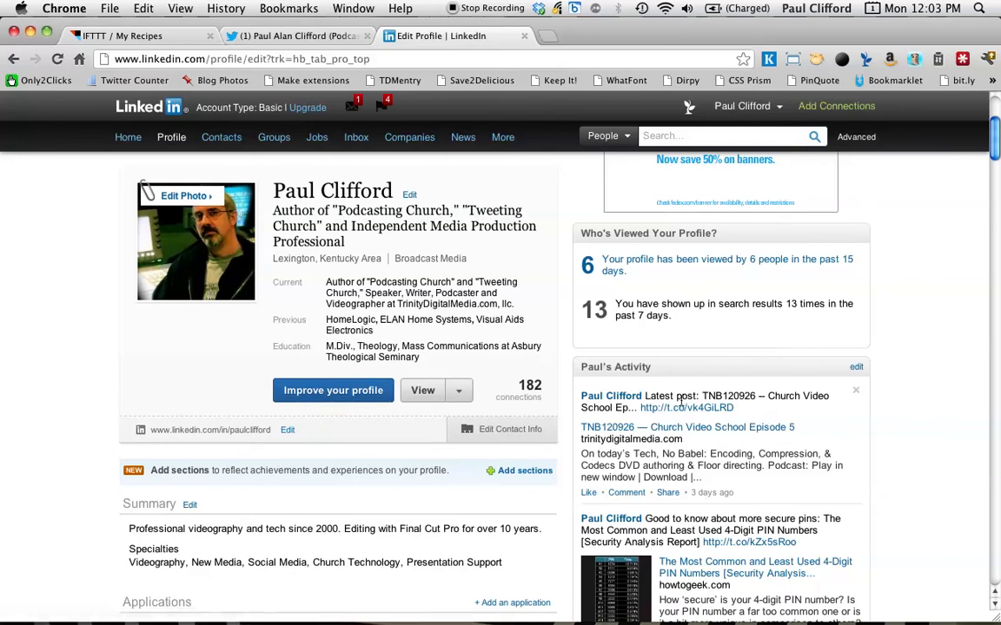
mouse_move(745, 389)
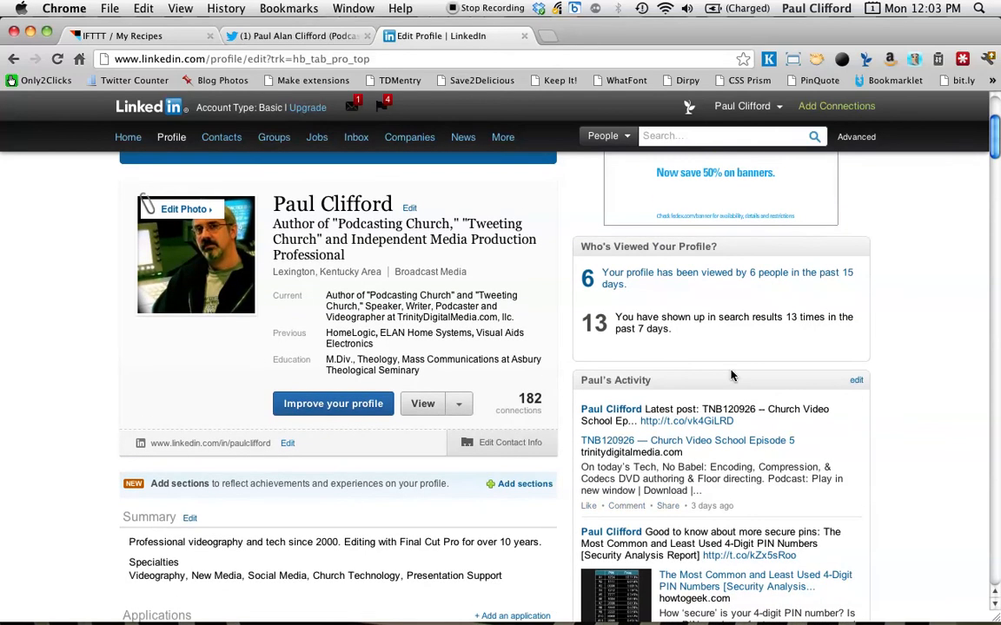
left_click(463, 136)
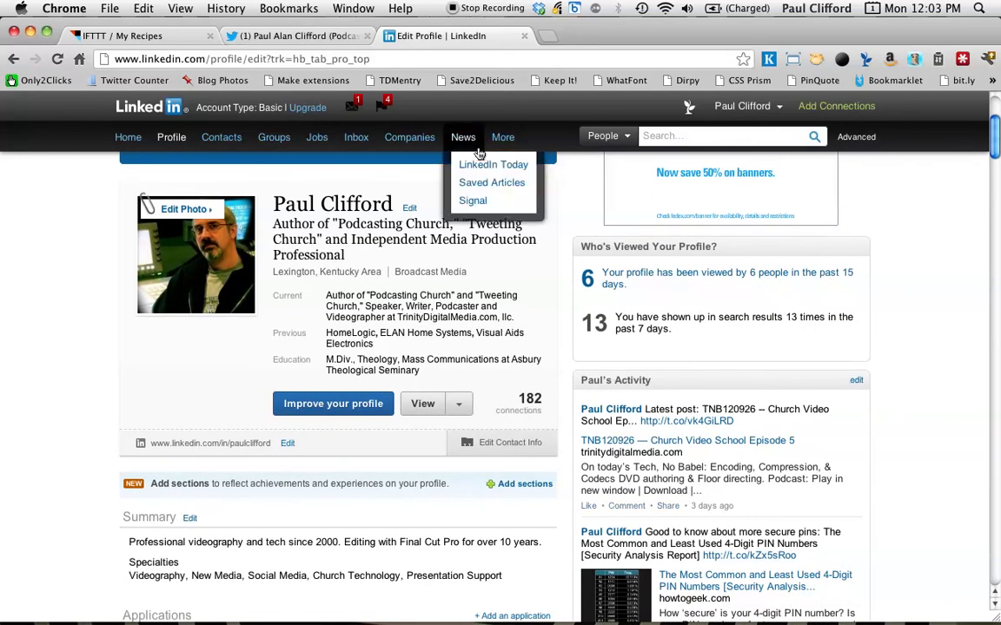